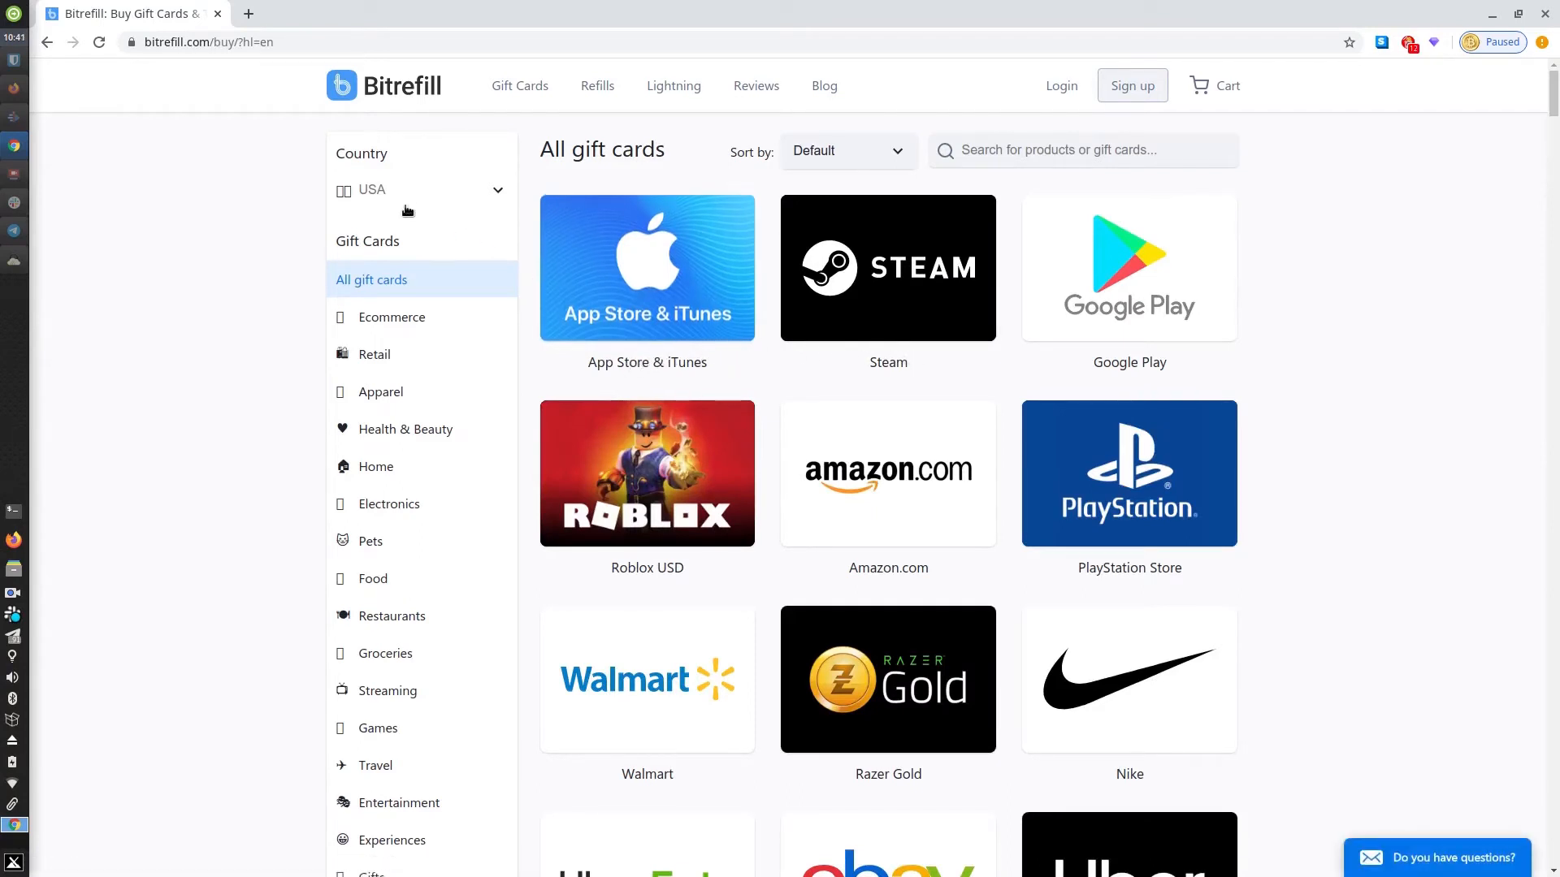
mouse_move(450, 576)
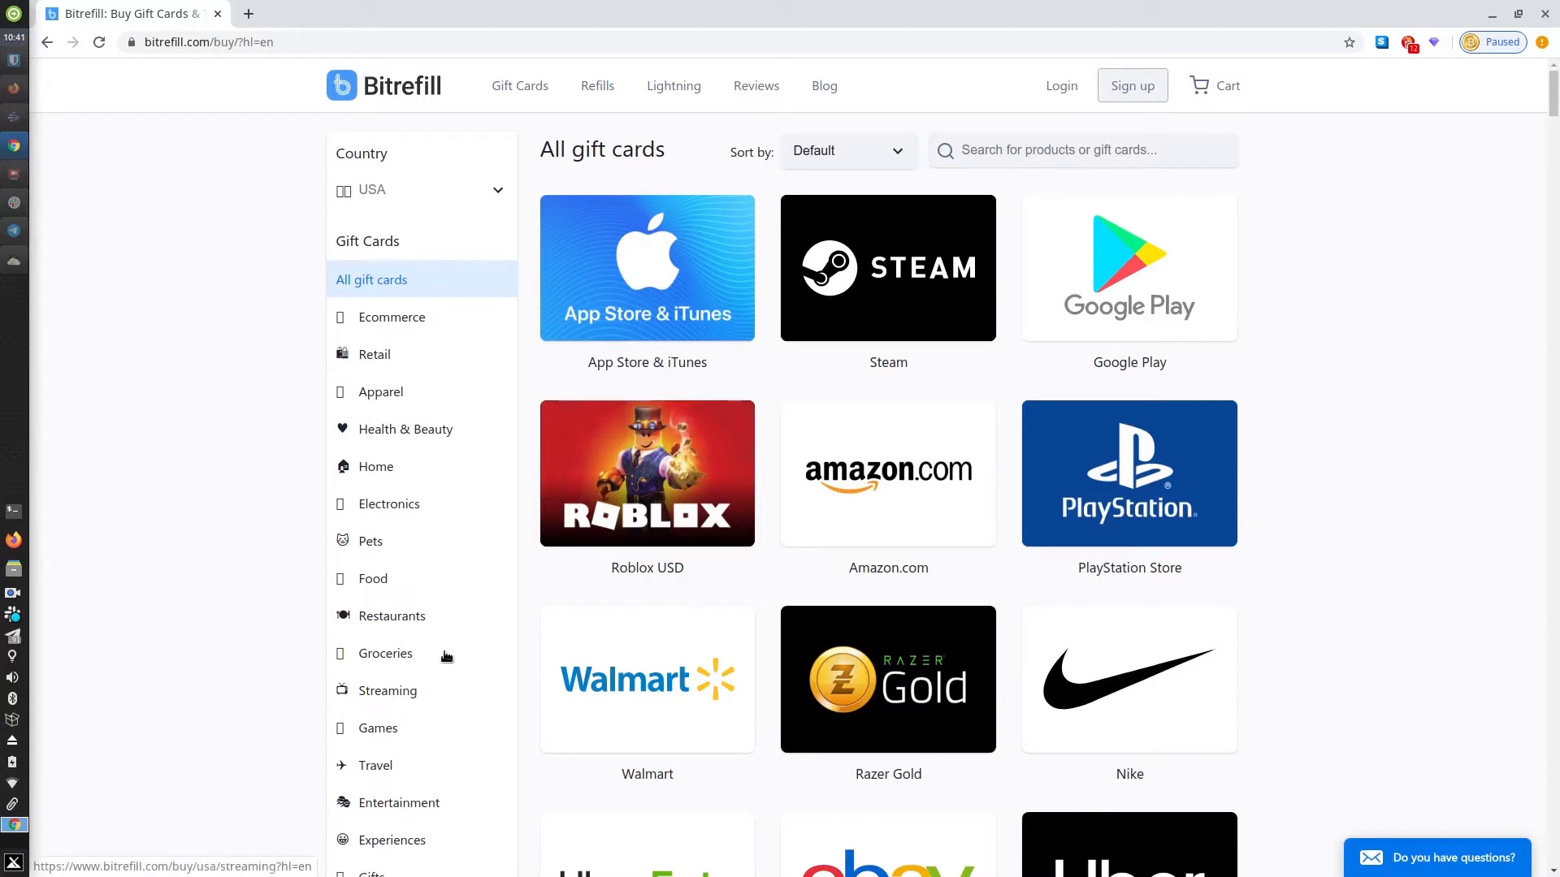
mouse_move(768, 364)
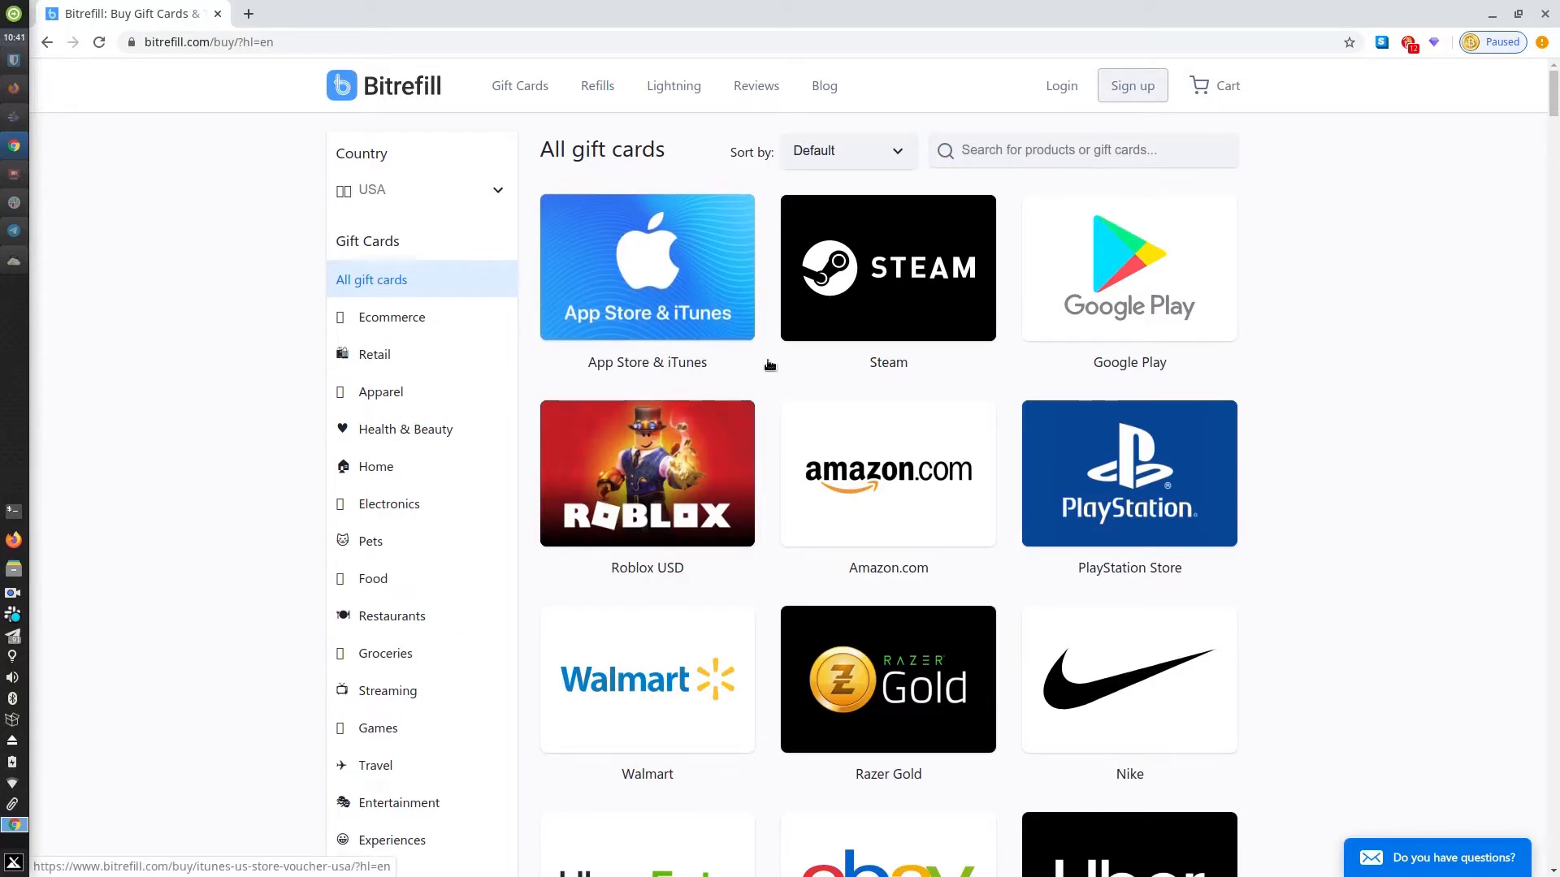
mouse_move(906, 387)
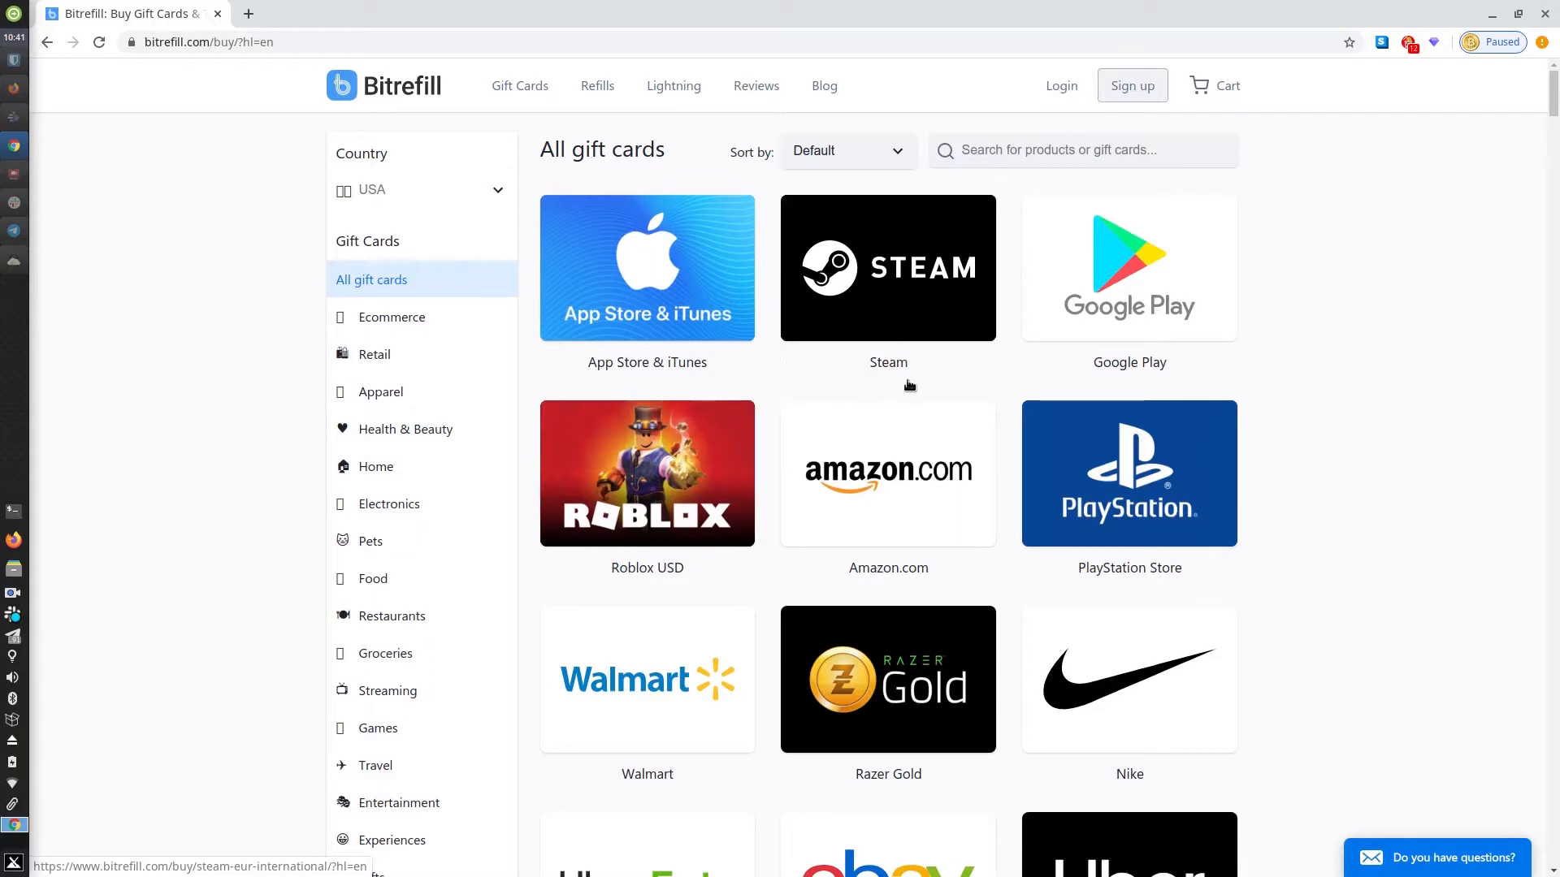
- Choose the PlayStation Store gift card at $10 and start purchasing it as a gift
left_click(1127, 473)
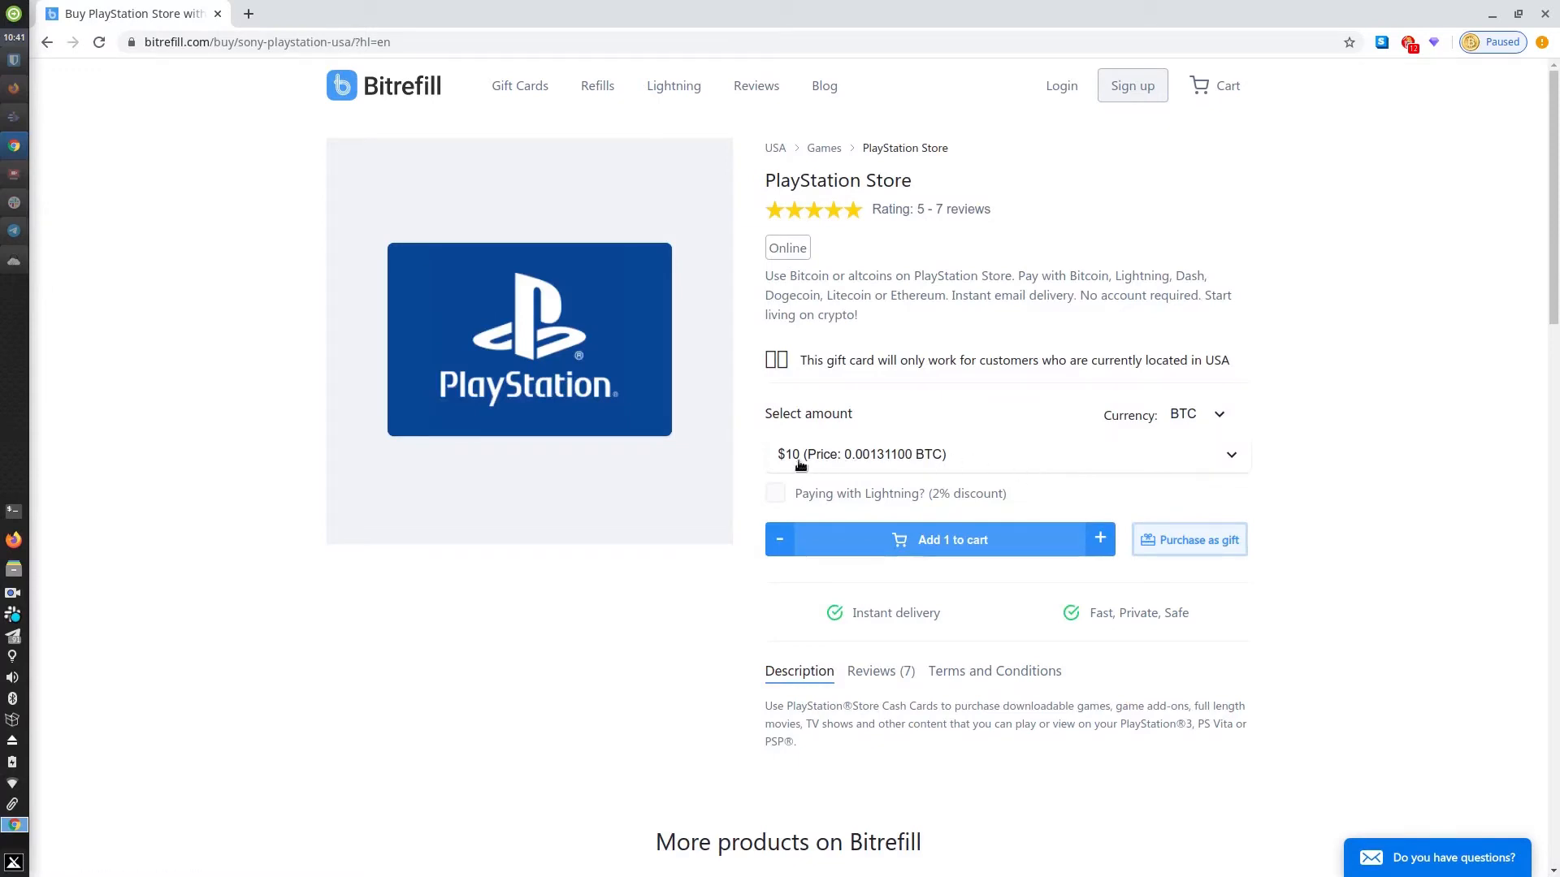
mouse_move(1157, 418)
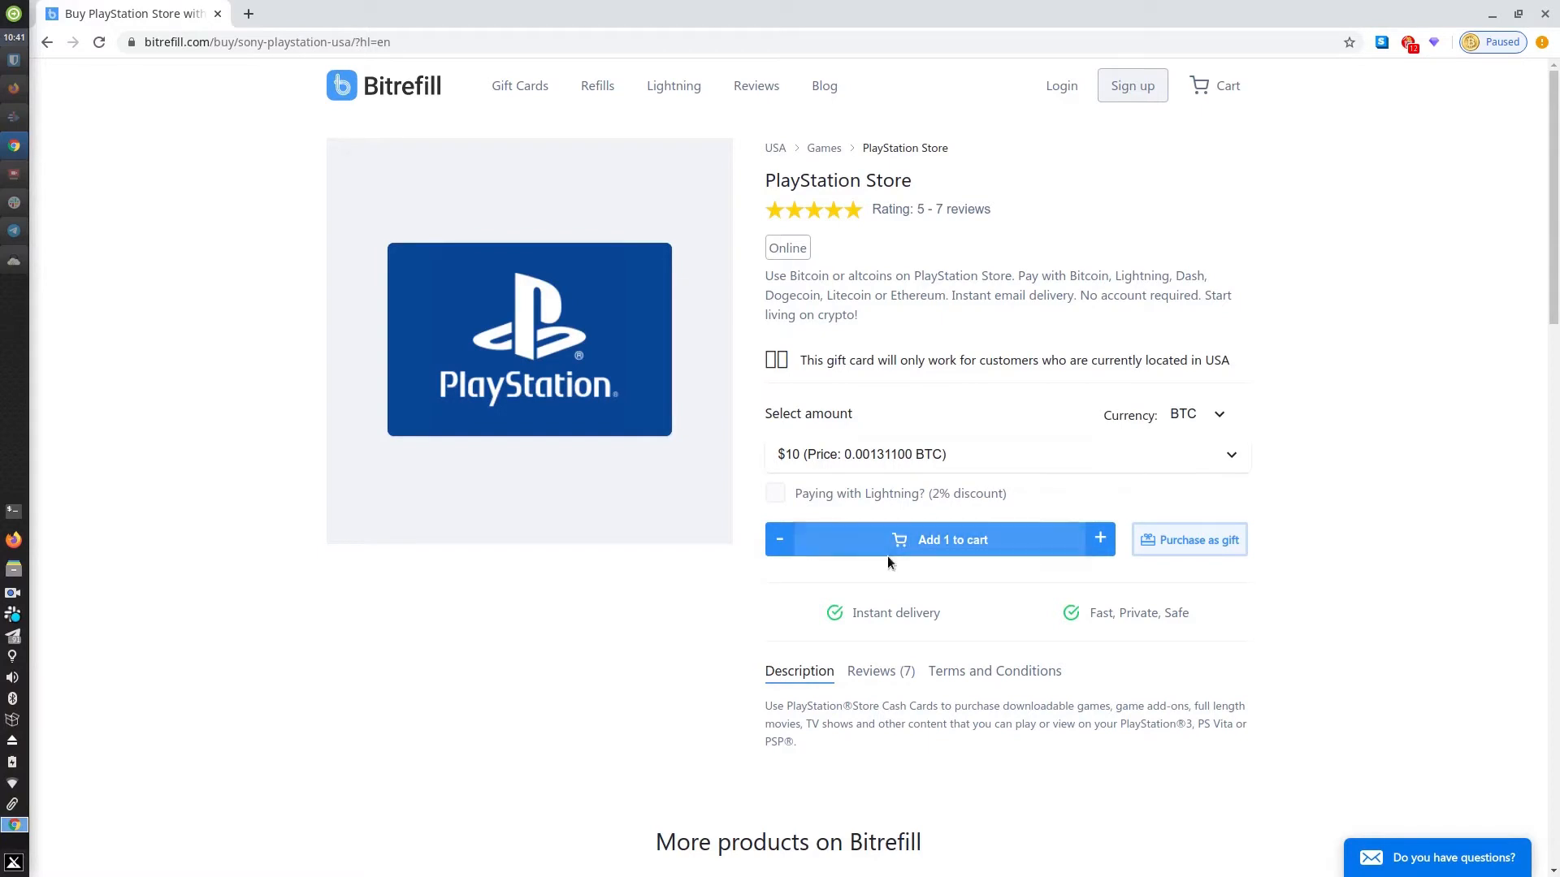
left_click(1188, 540)
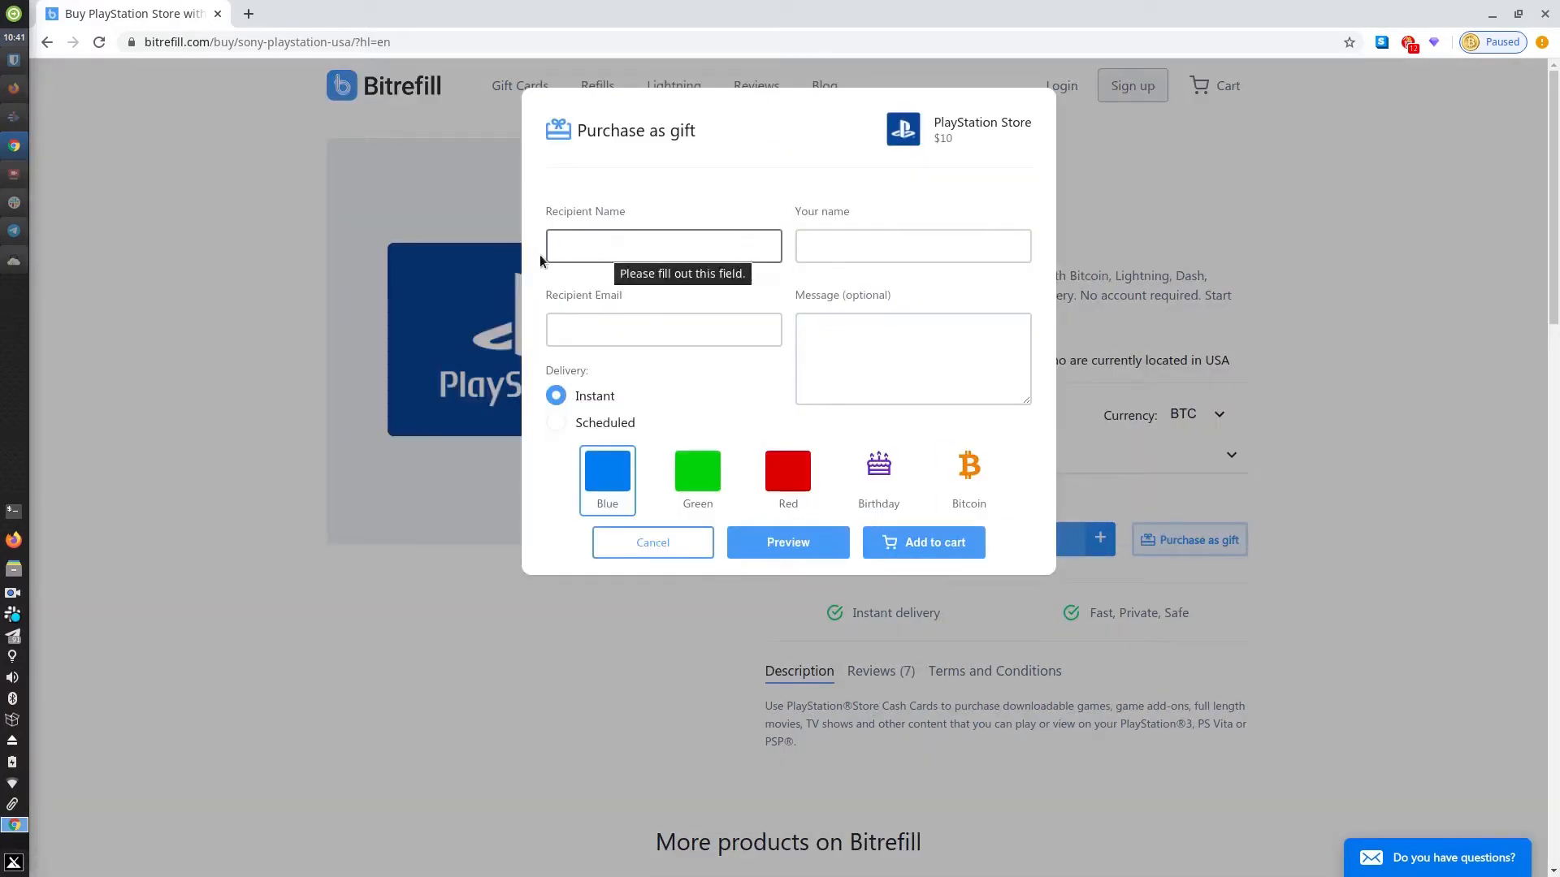
- Leave the recipient and sender names empty, pick the Blue design, then dismiss the gift form
left_click(663, 330)
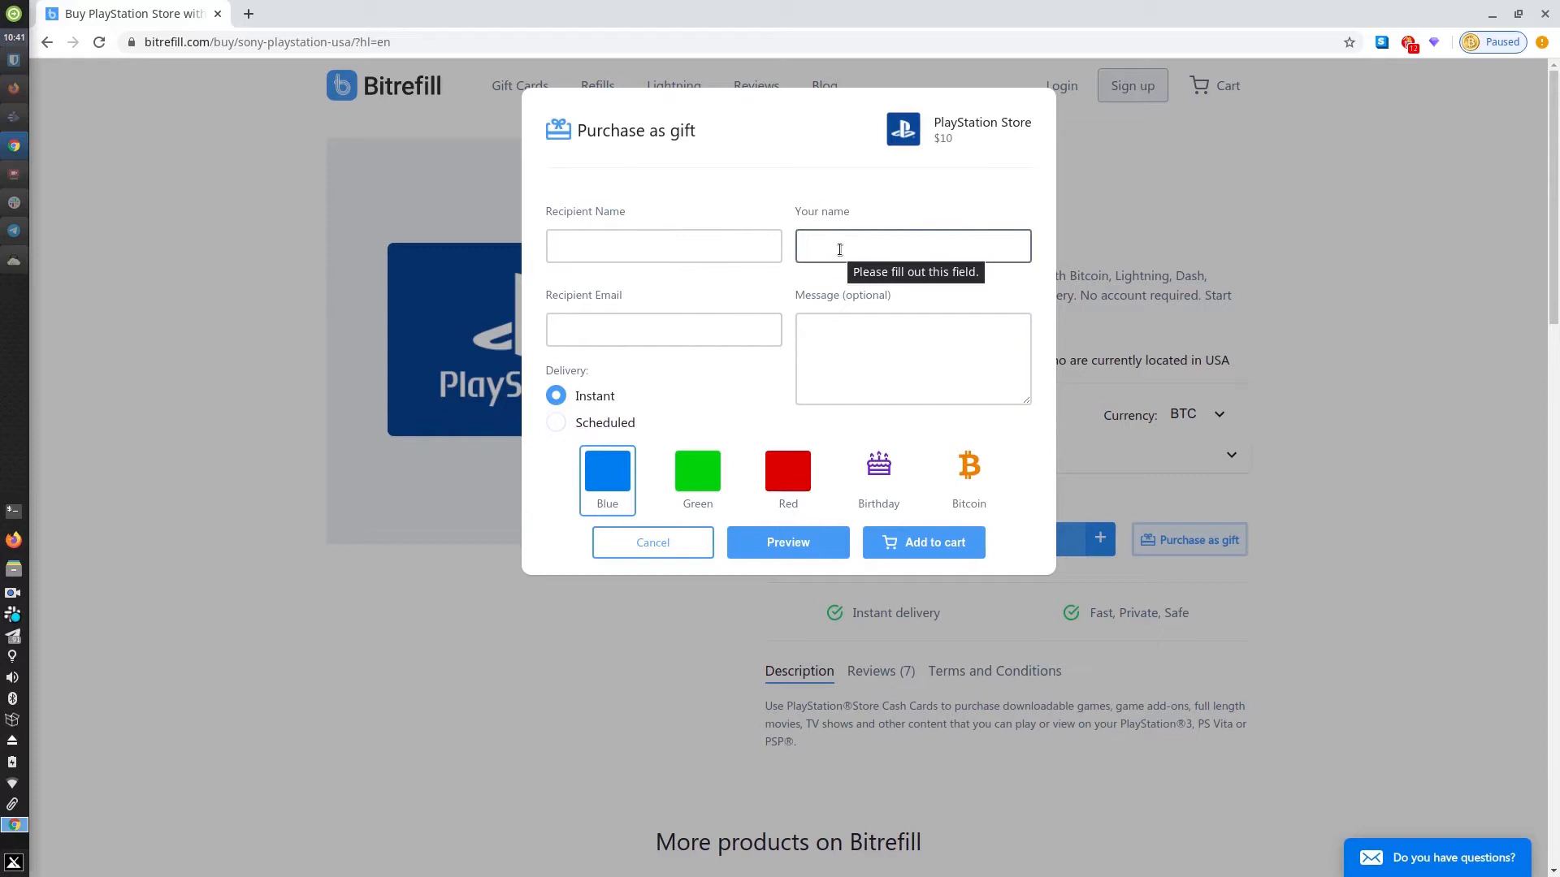
left_click(912, 357)
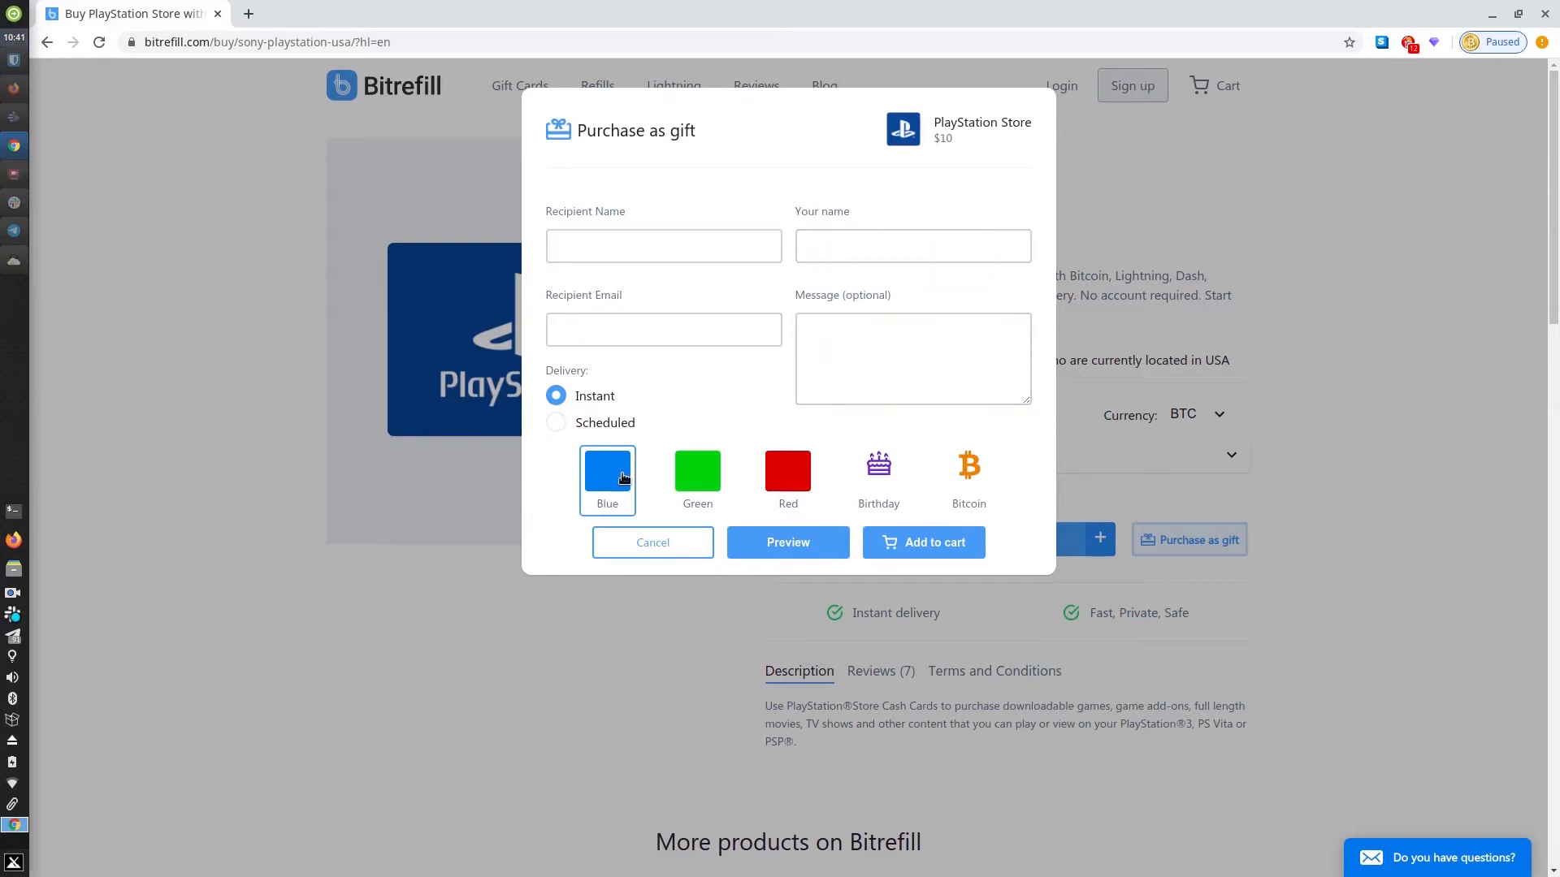
left_click(788, 470)
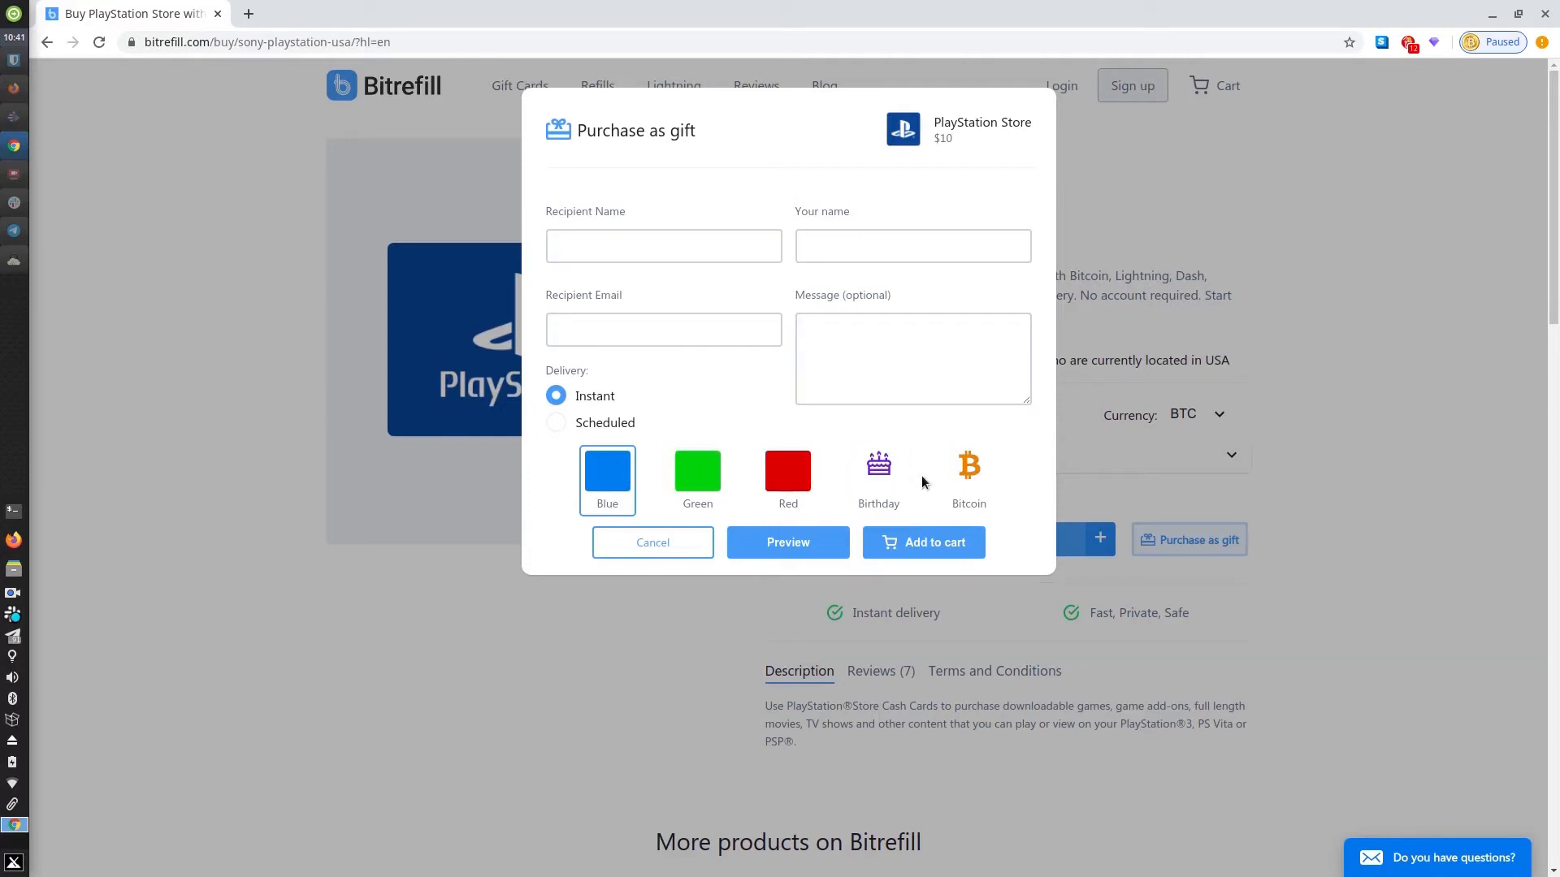
mouse_move(1188, 232)
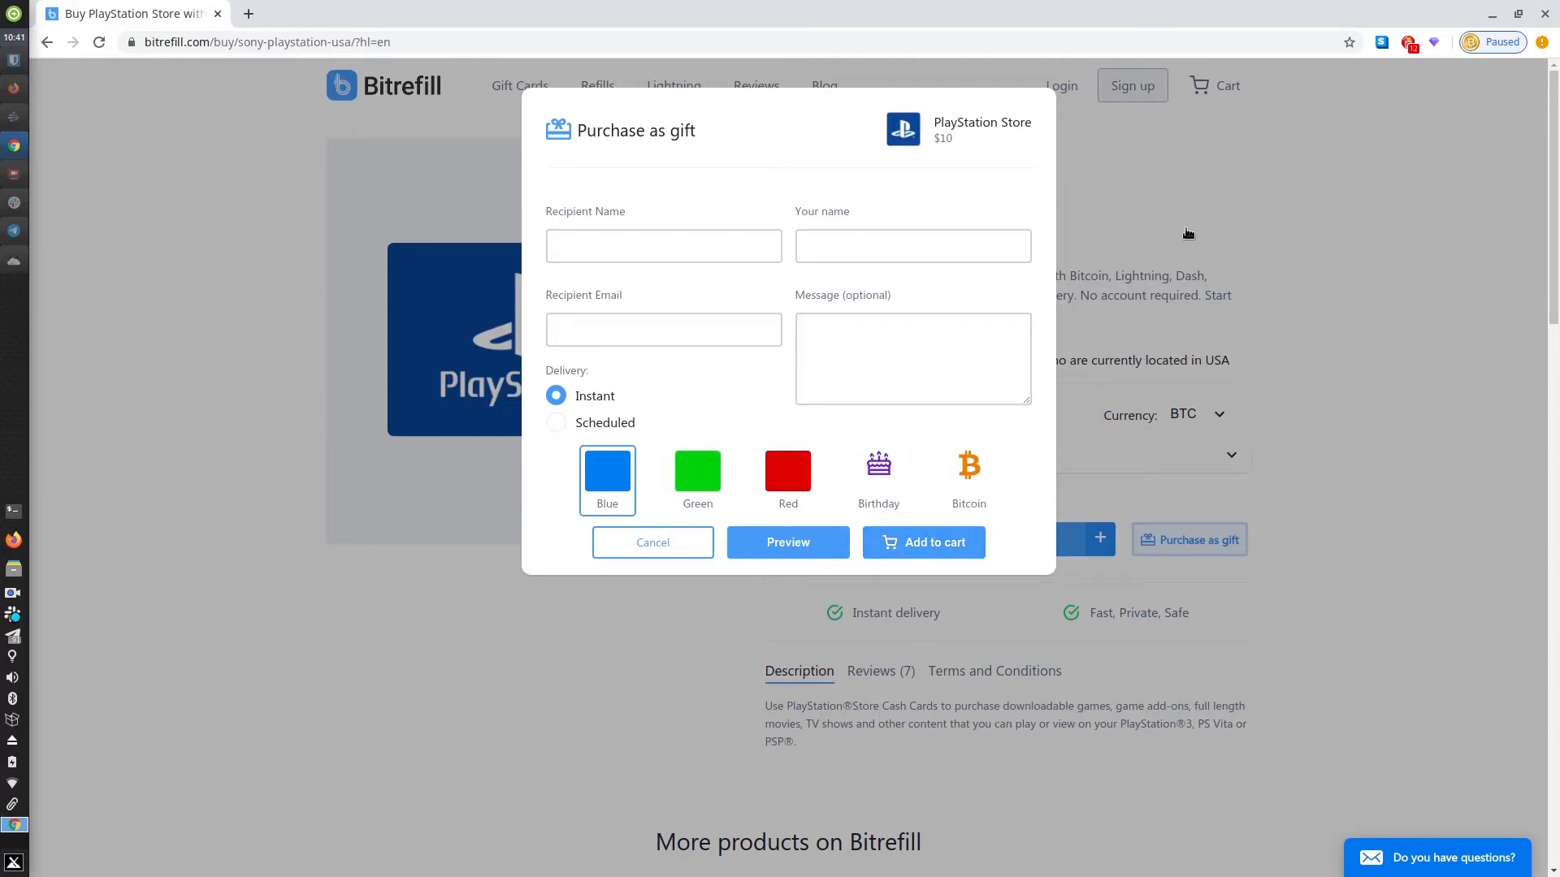
left_click(653, 543)
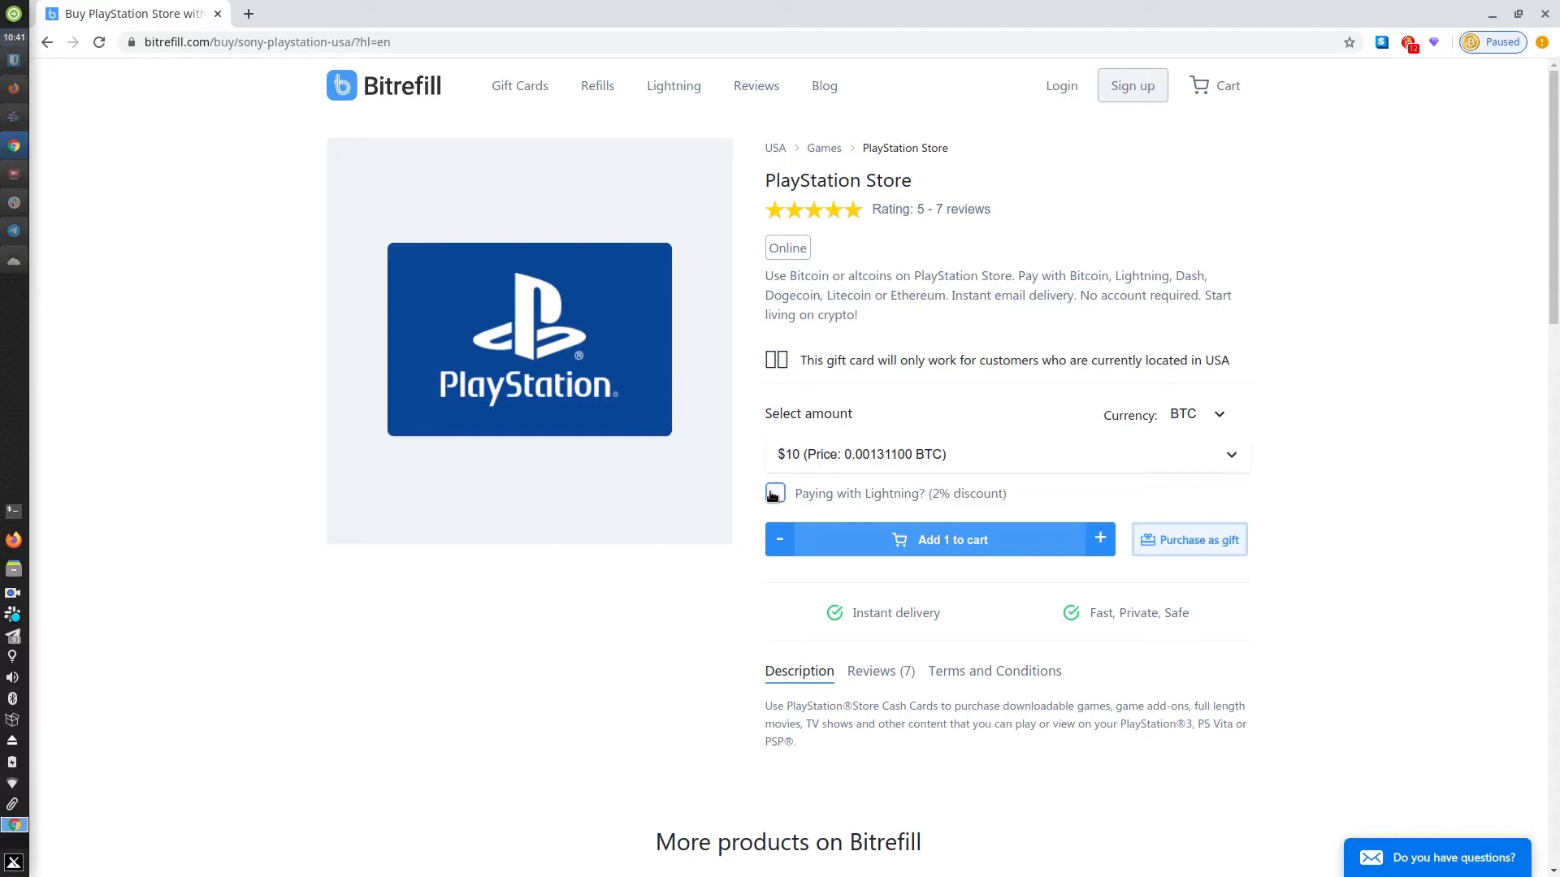
- Enable Lightning payment for the 2% discount, add one $10 card to the cart and go to checkout
left_click(775, 494)
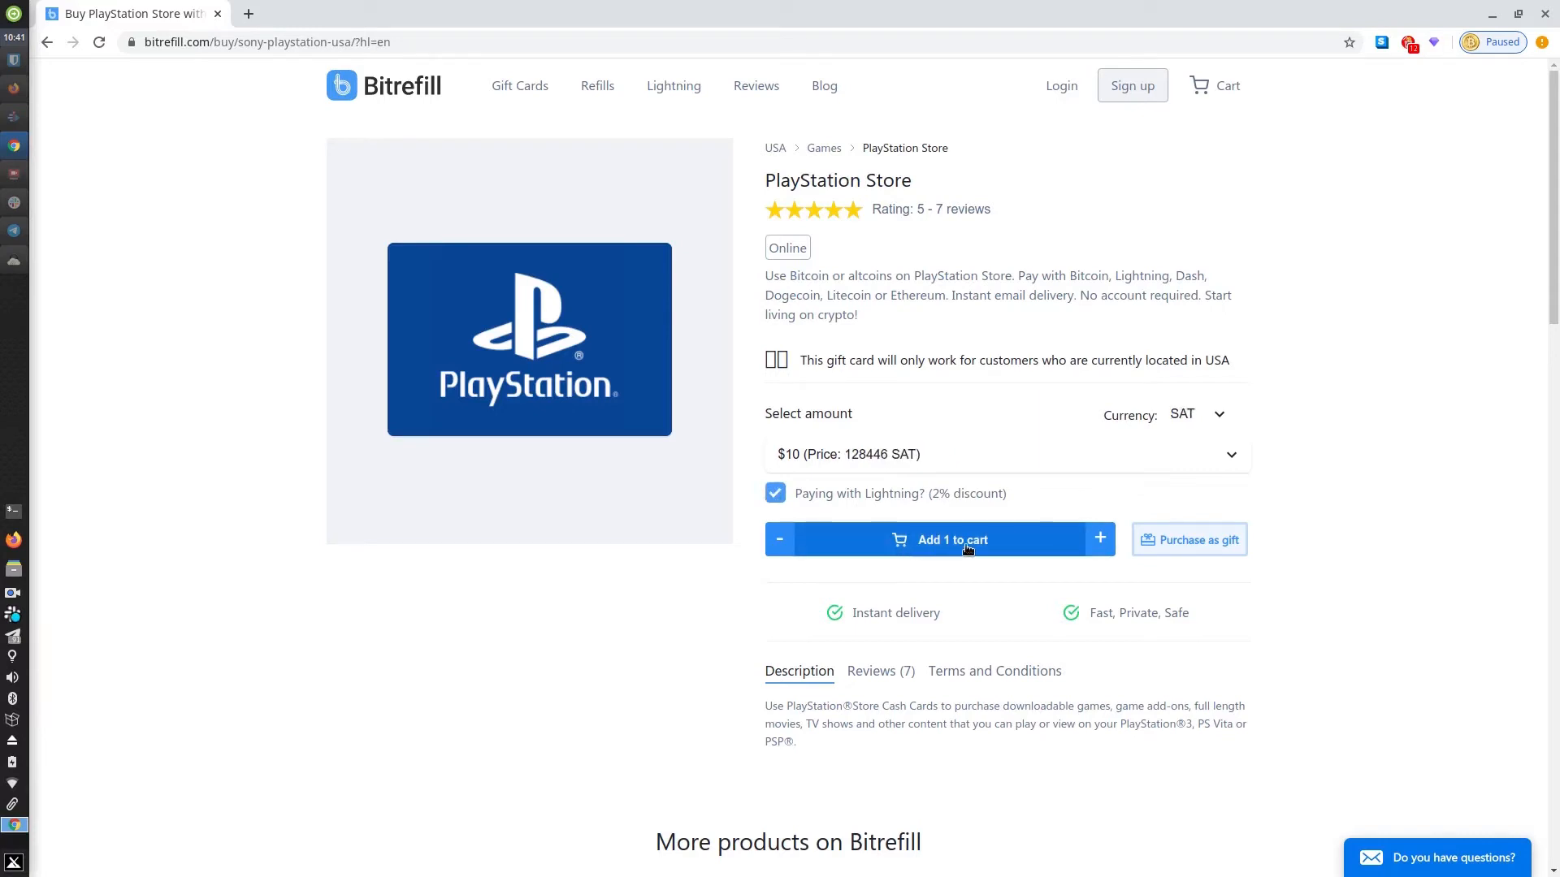
left_click(949, 539)
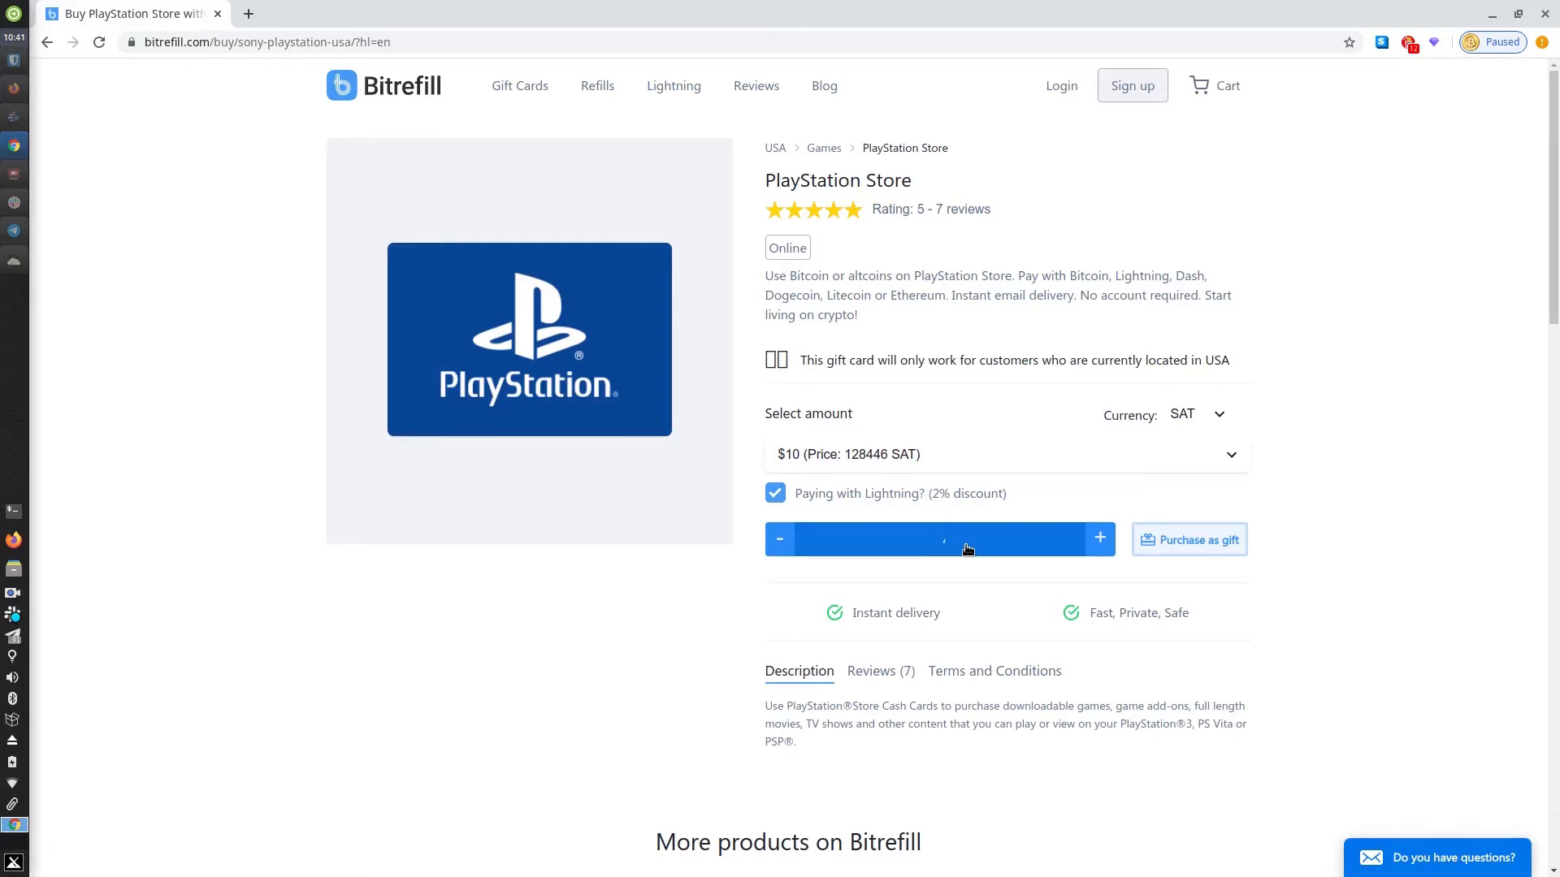
left_click(939, 539)
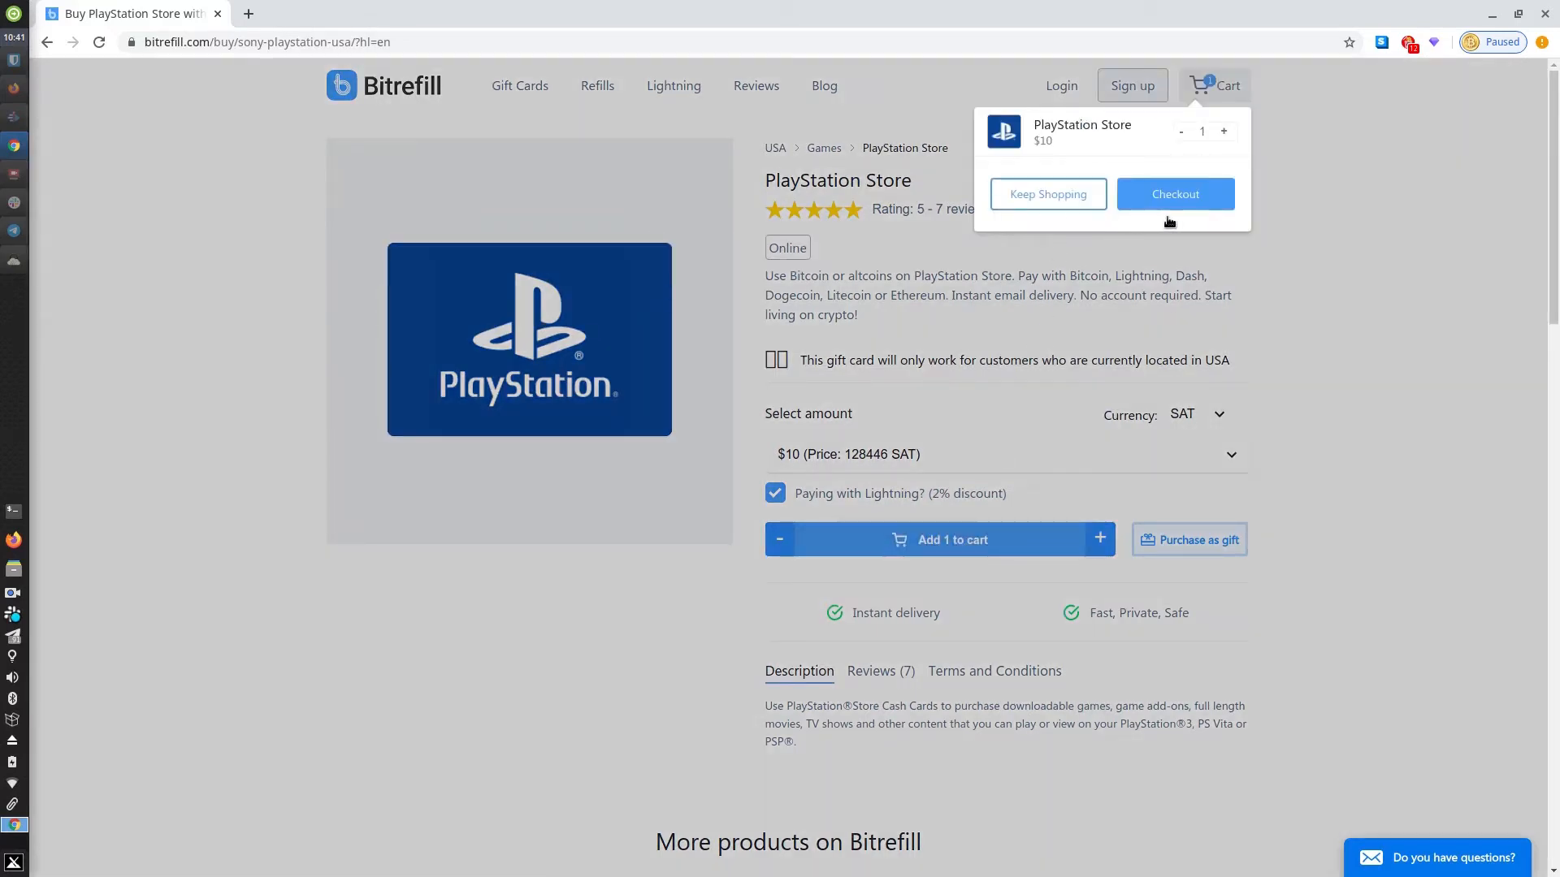
left_click(1175, 193)
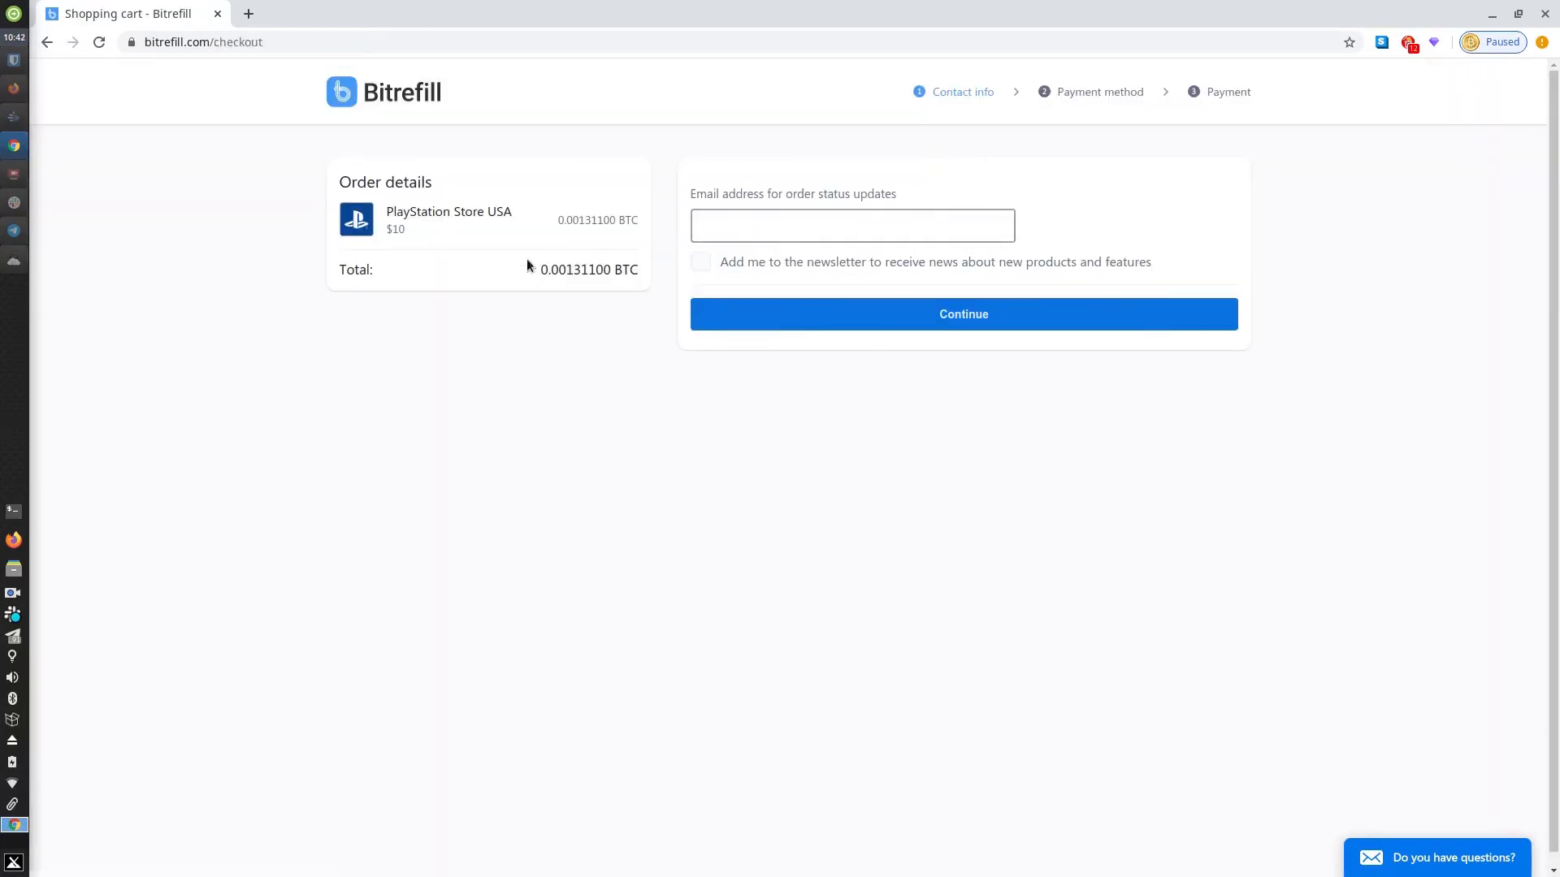
left_click(850, 224)
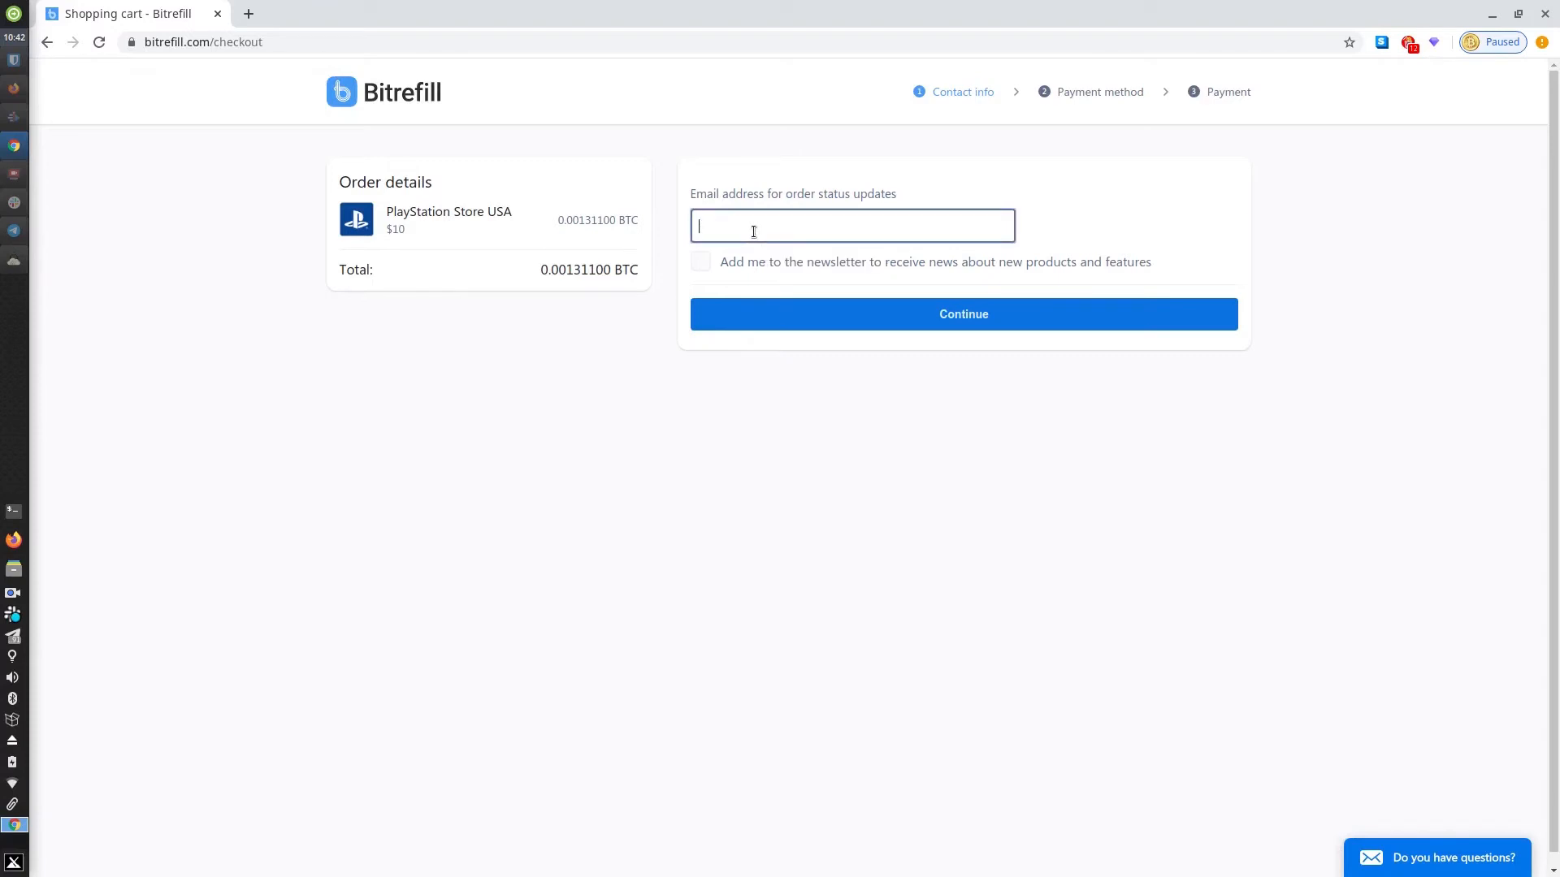
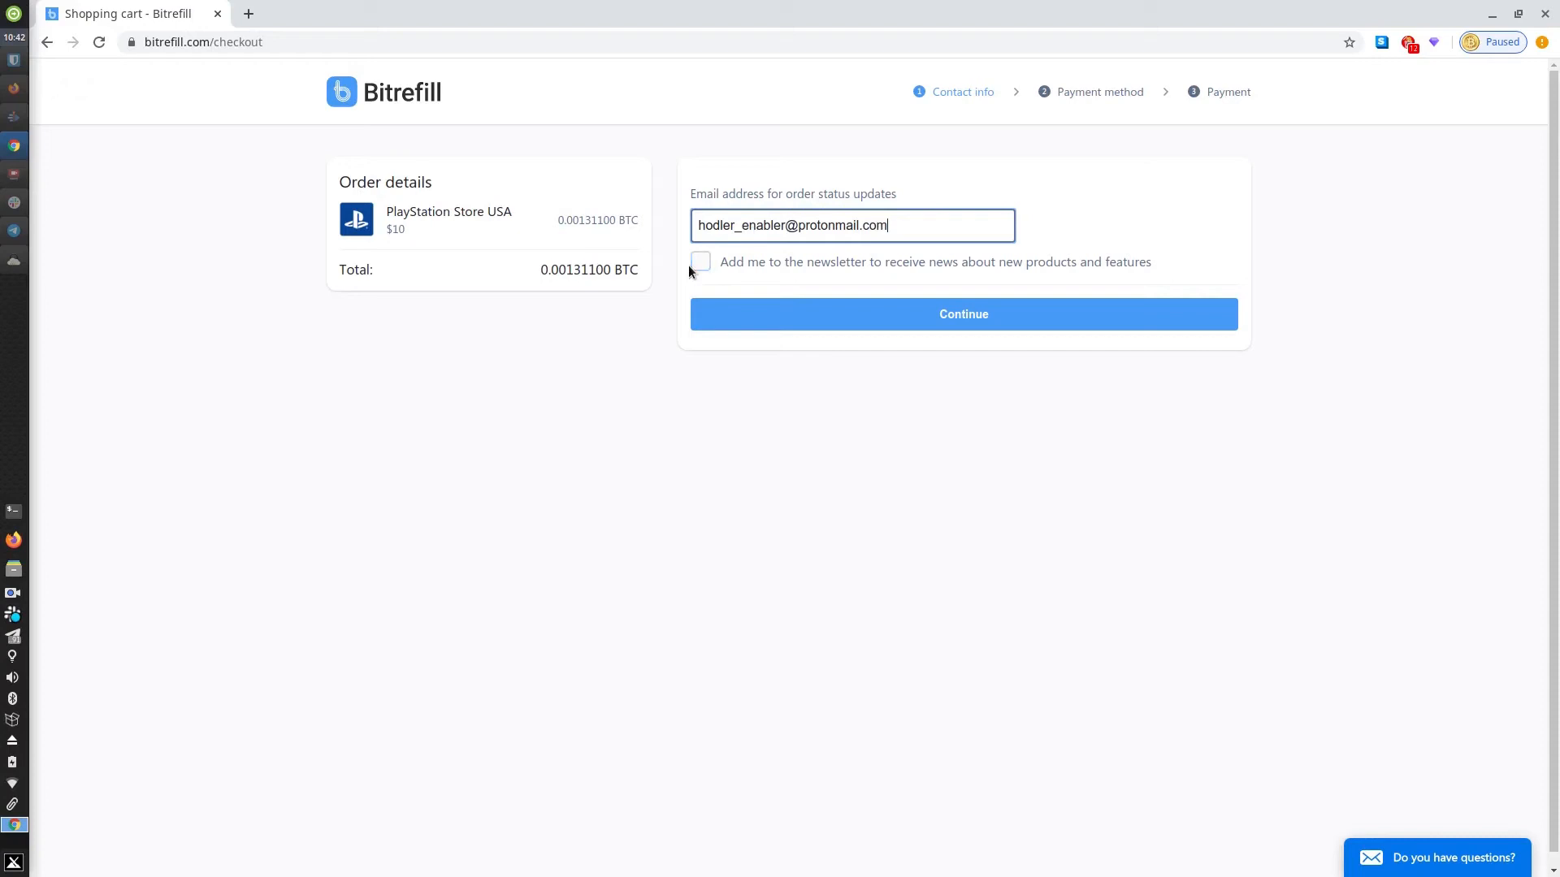
left_click(700, 261)
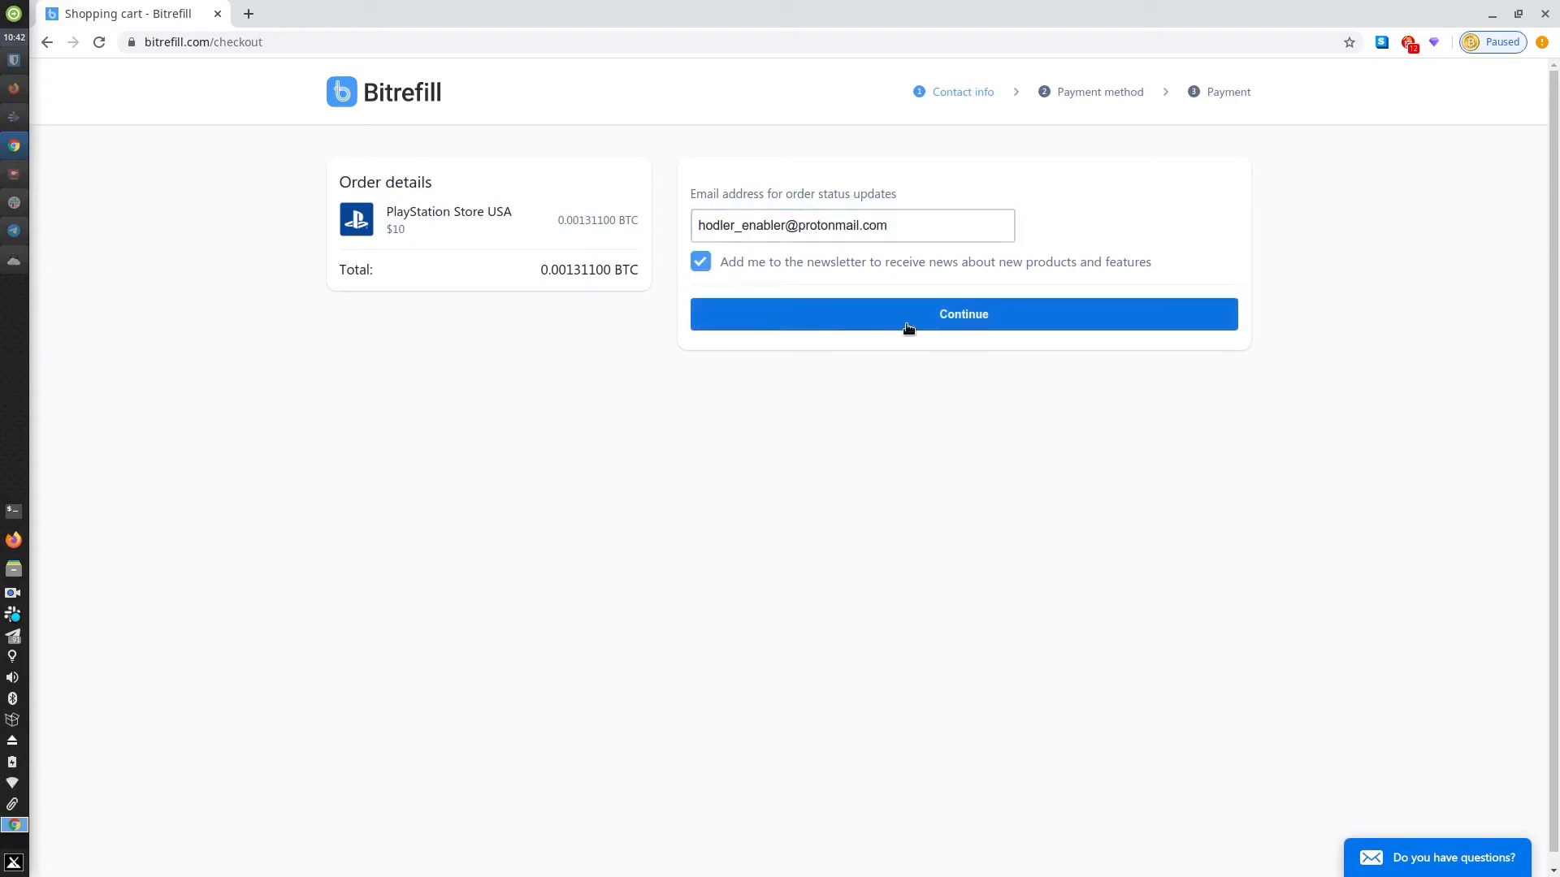
left_click(963, 313)
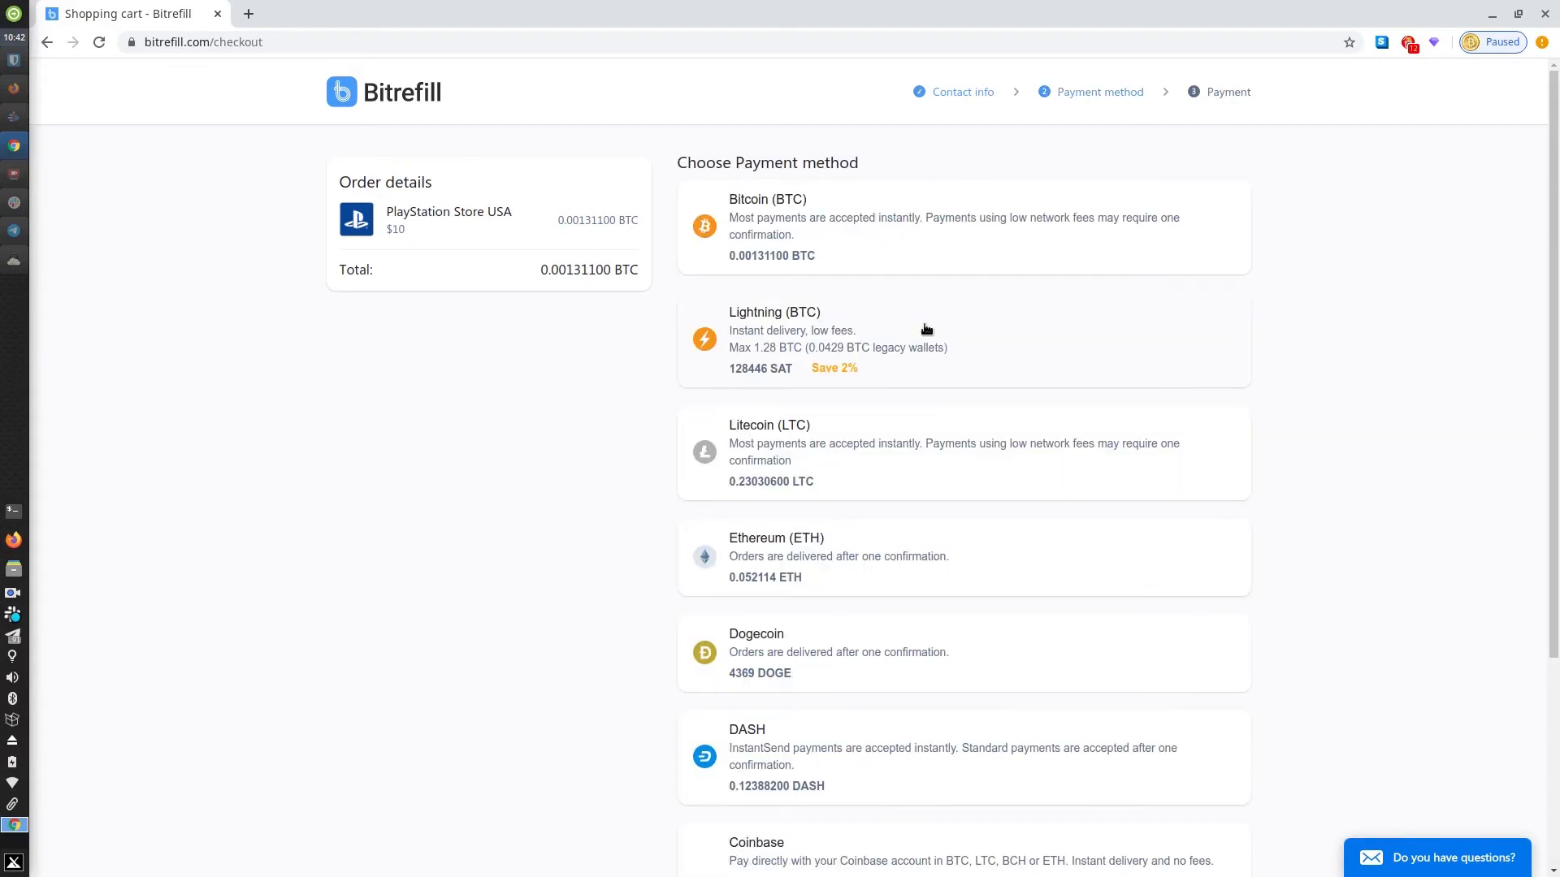
mouse_move(995, 359)
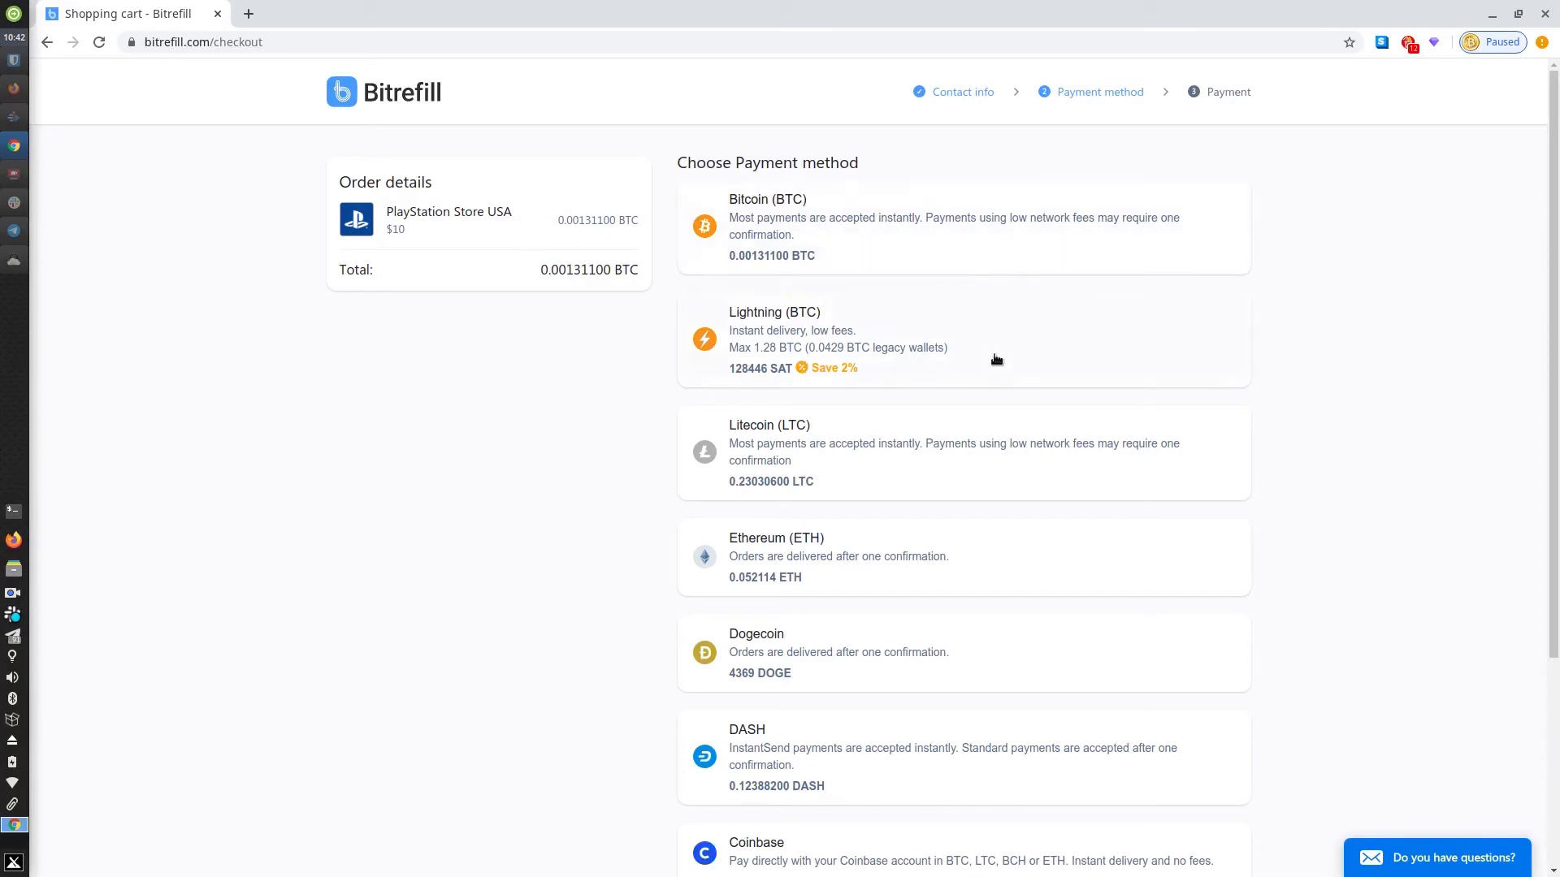
mouse_move(978, 751)
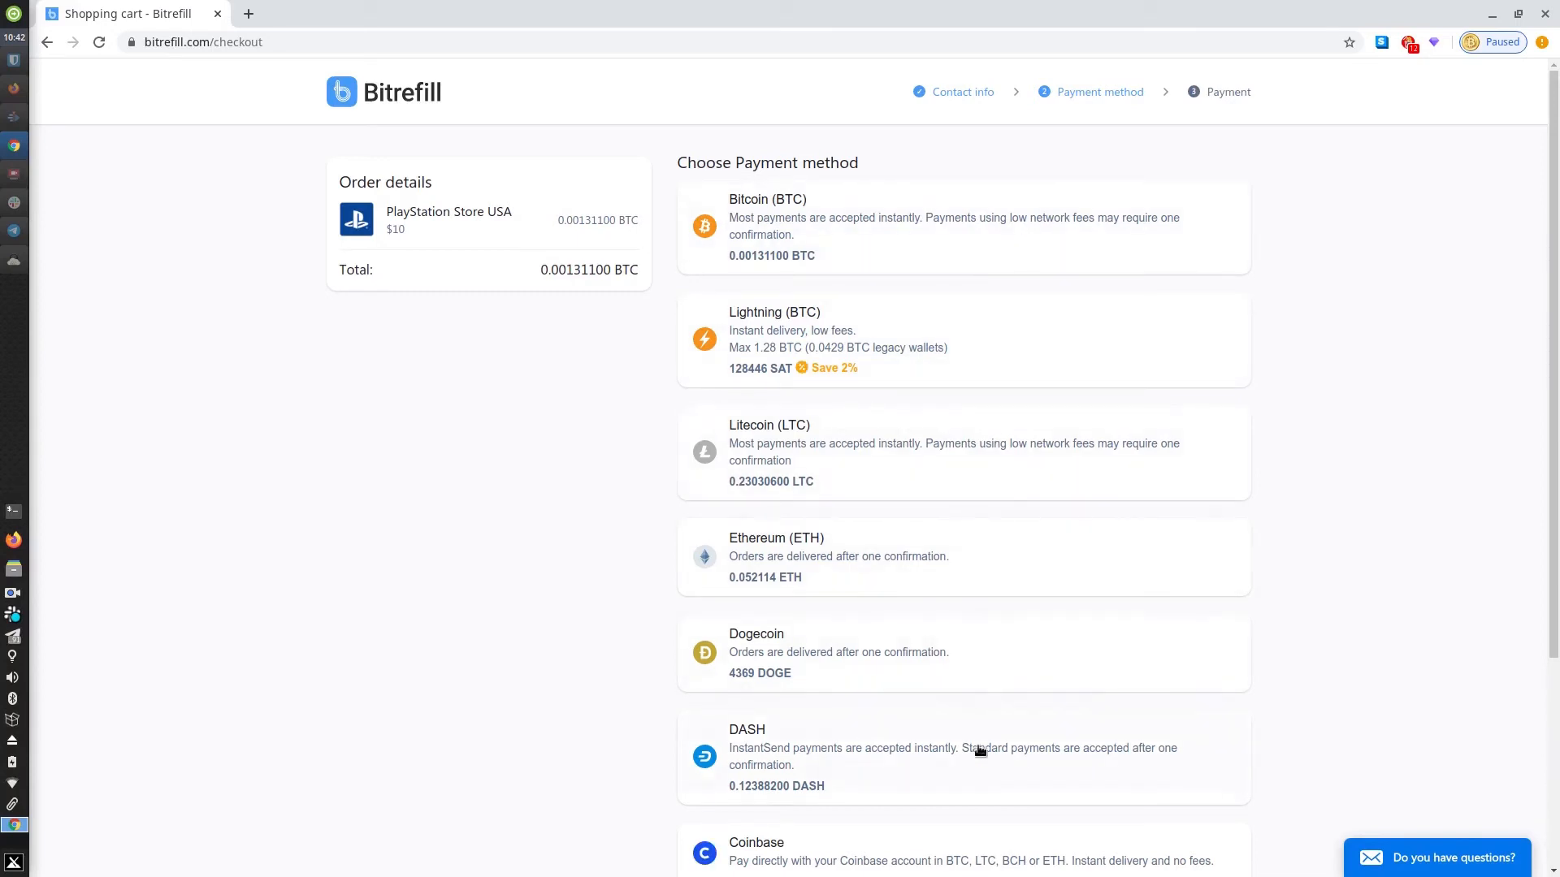
mouse_move(961, 483)
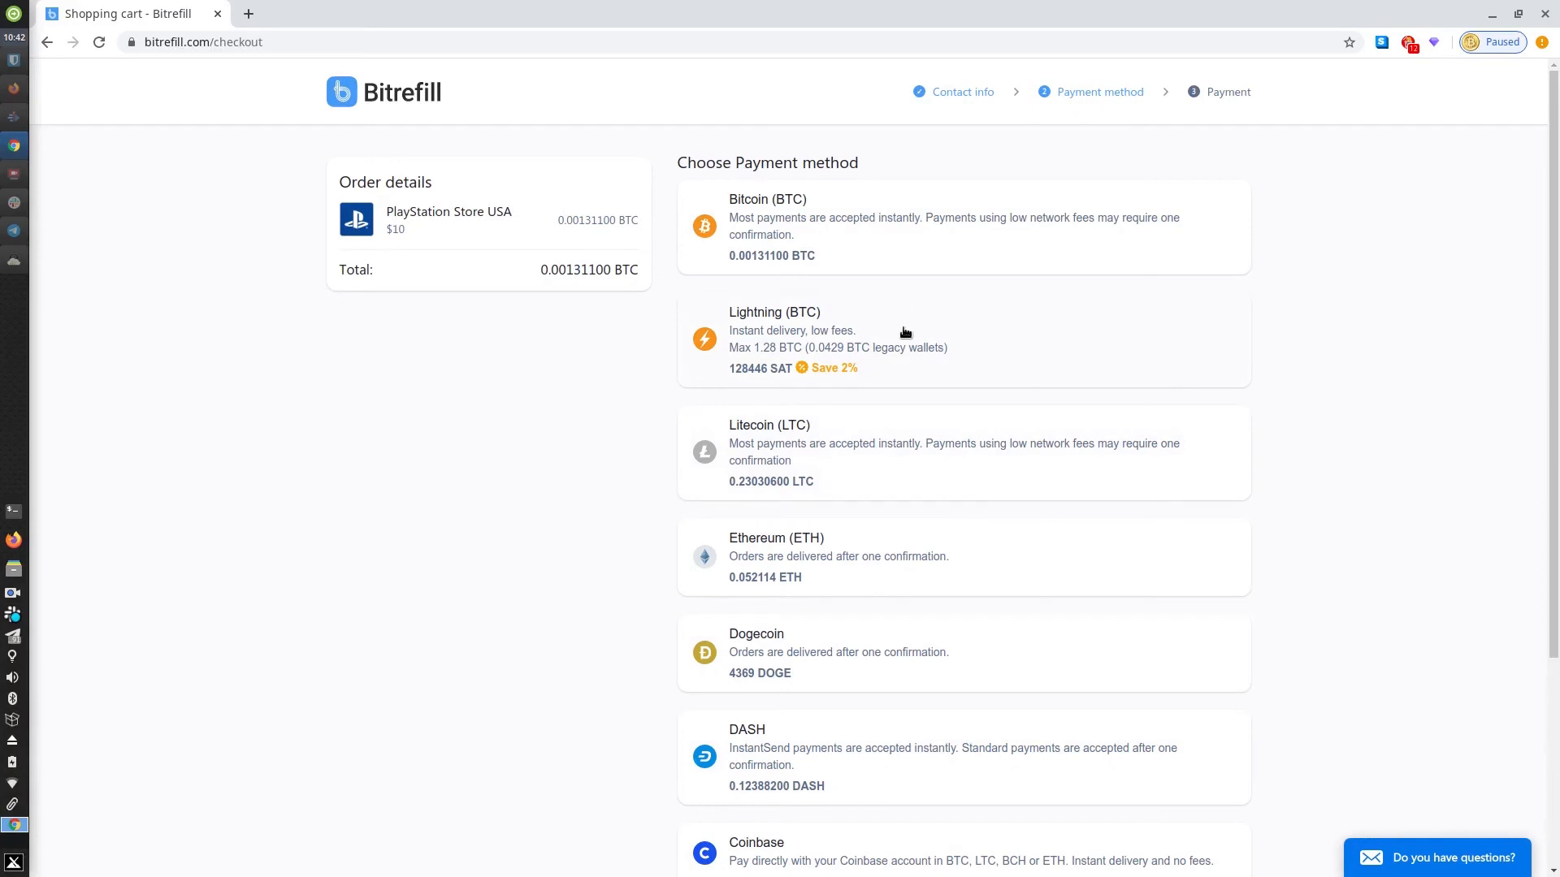
- Select Lightning (BTC) as the payment method, bringing up the Lightning invoice
left_click(895, 337)
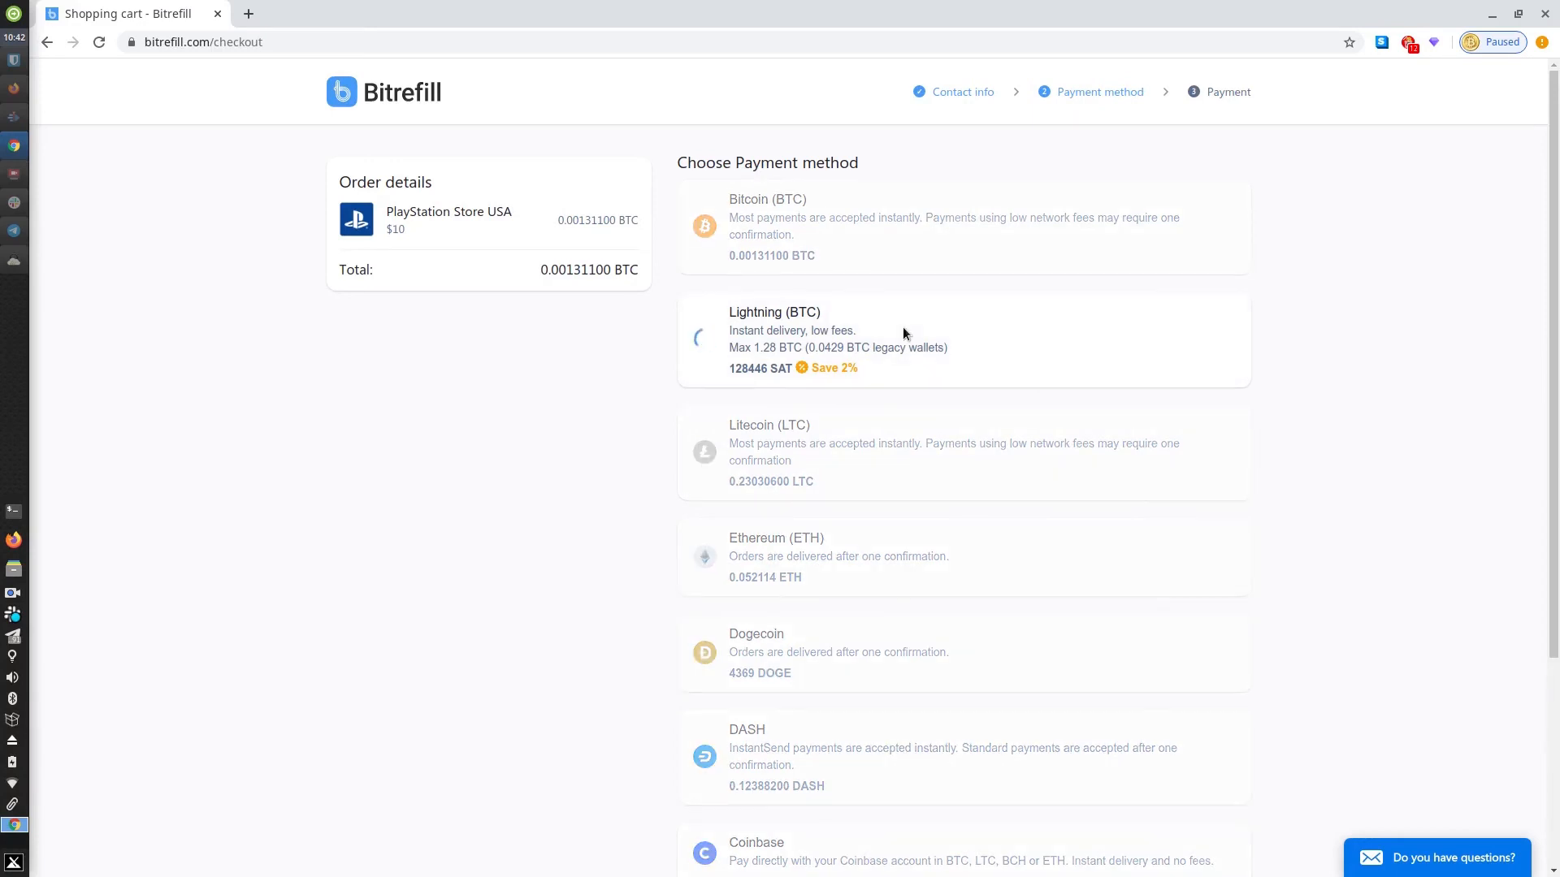
left_click(962, 340)
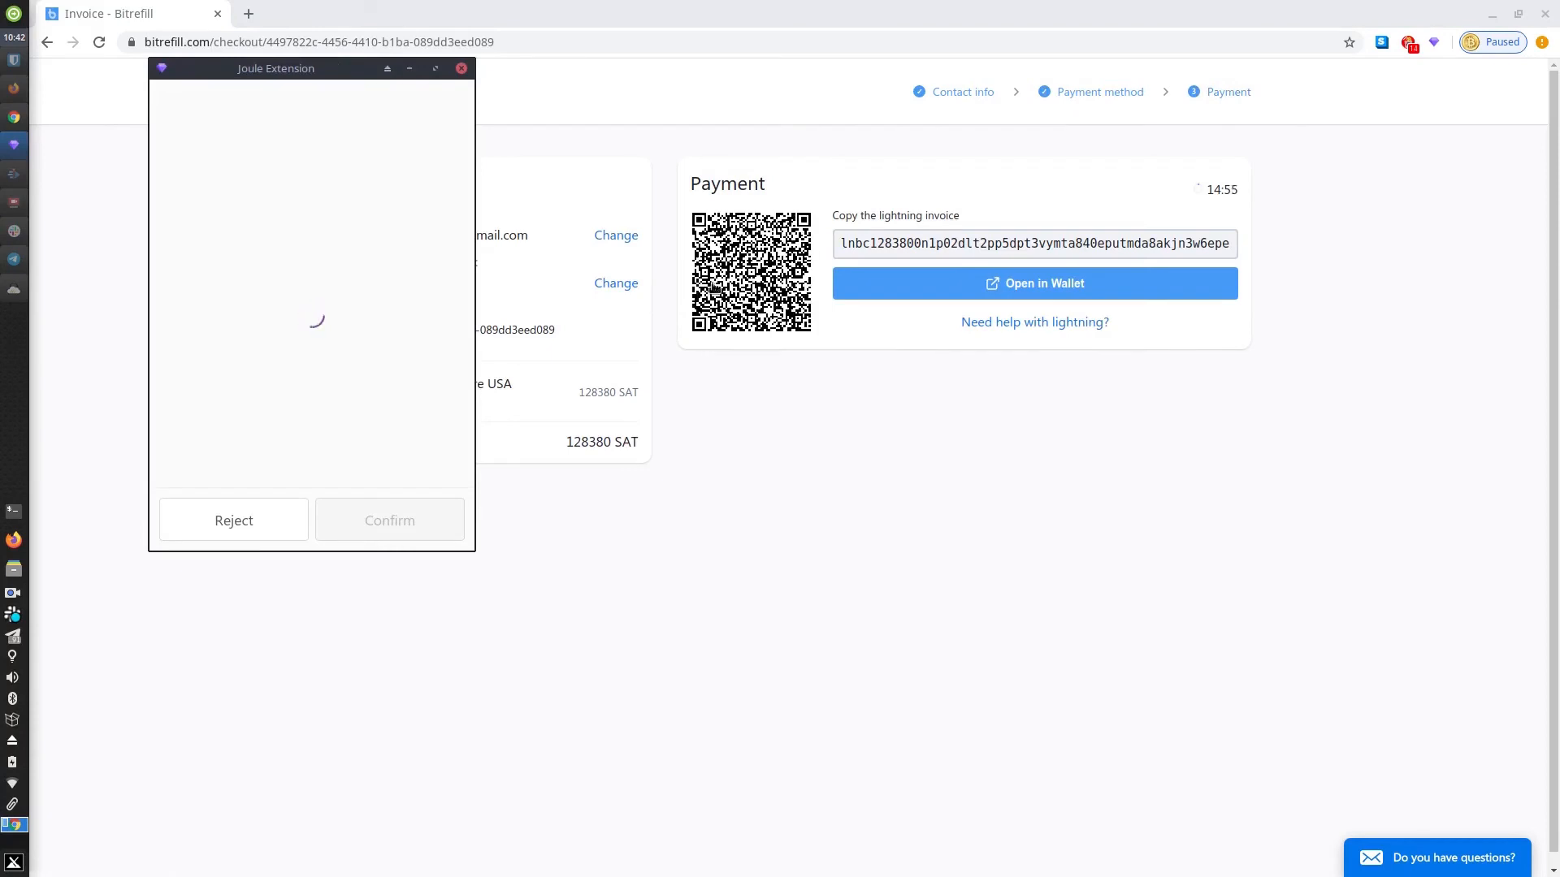
- Move the Joule popup aside, confirm the 128,380 sat payment and unlock the wallet to send it
left_click_drag(276, 68, 548, 255)
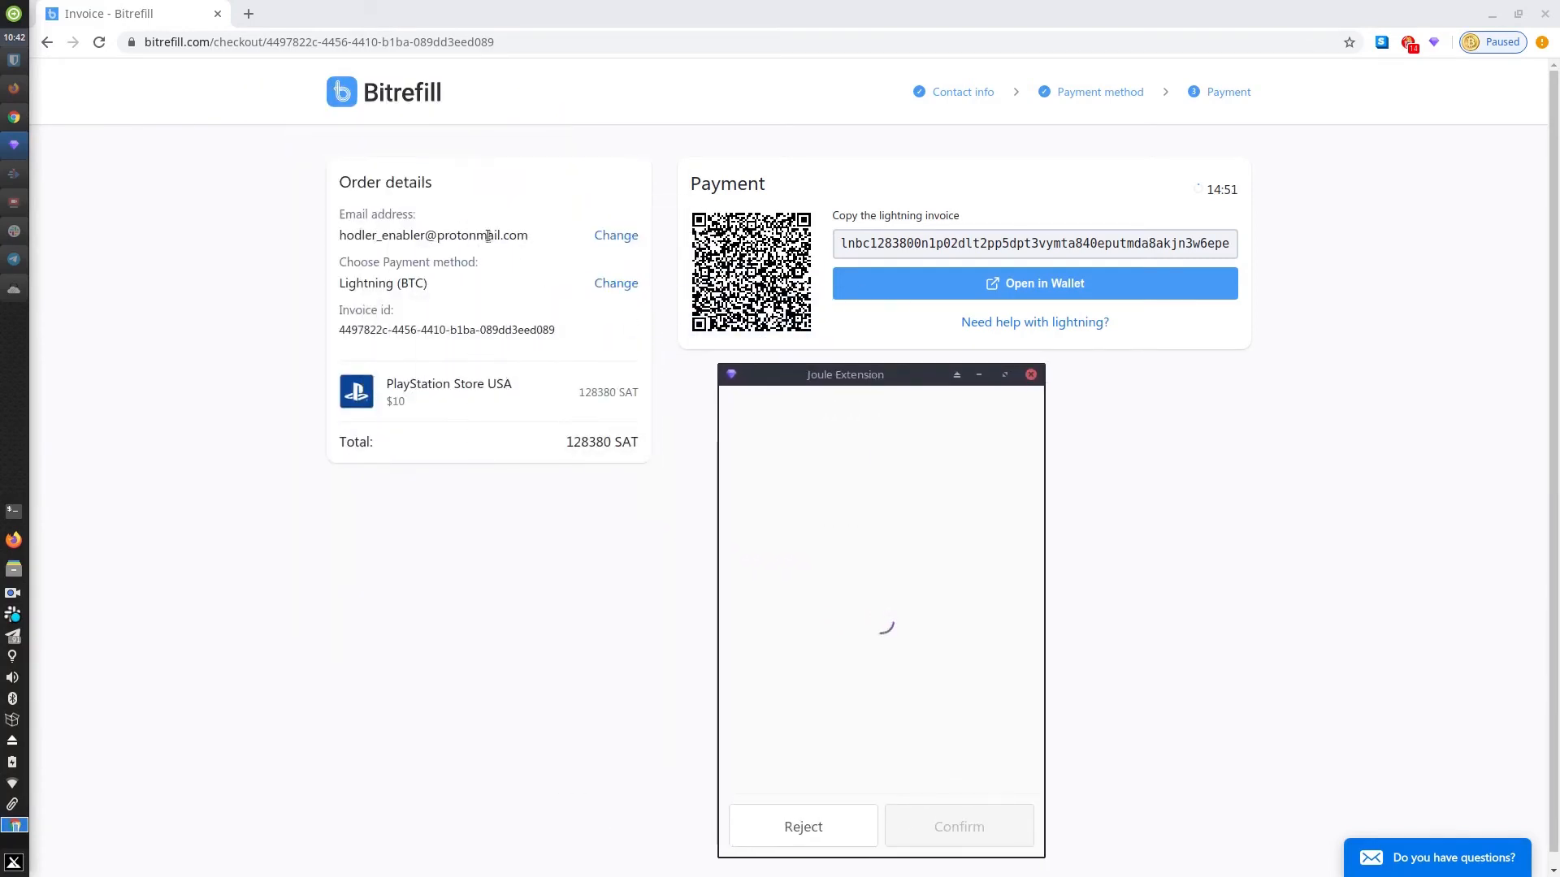
mouse_move(1171, 436)
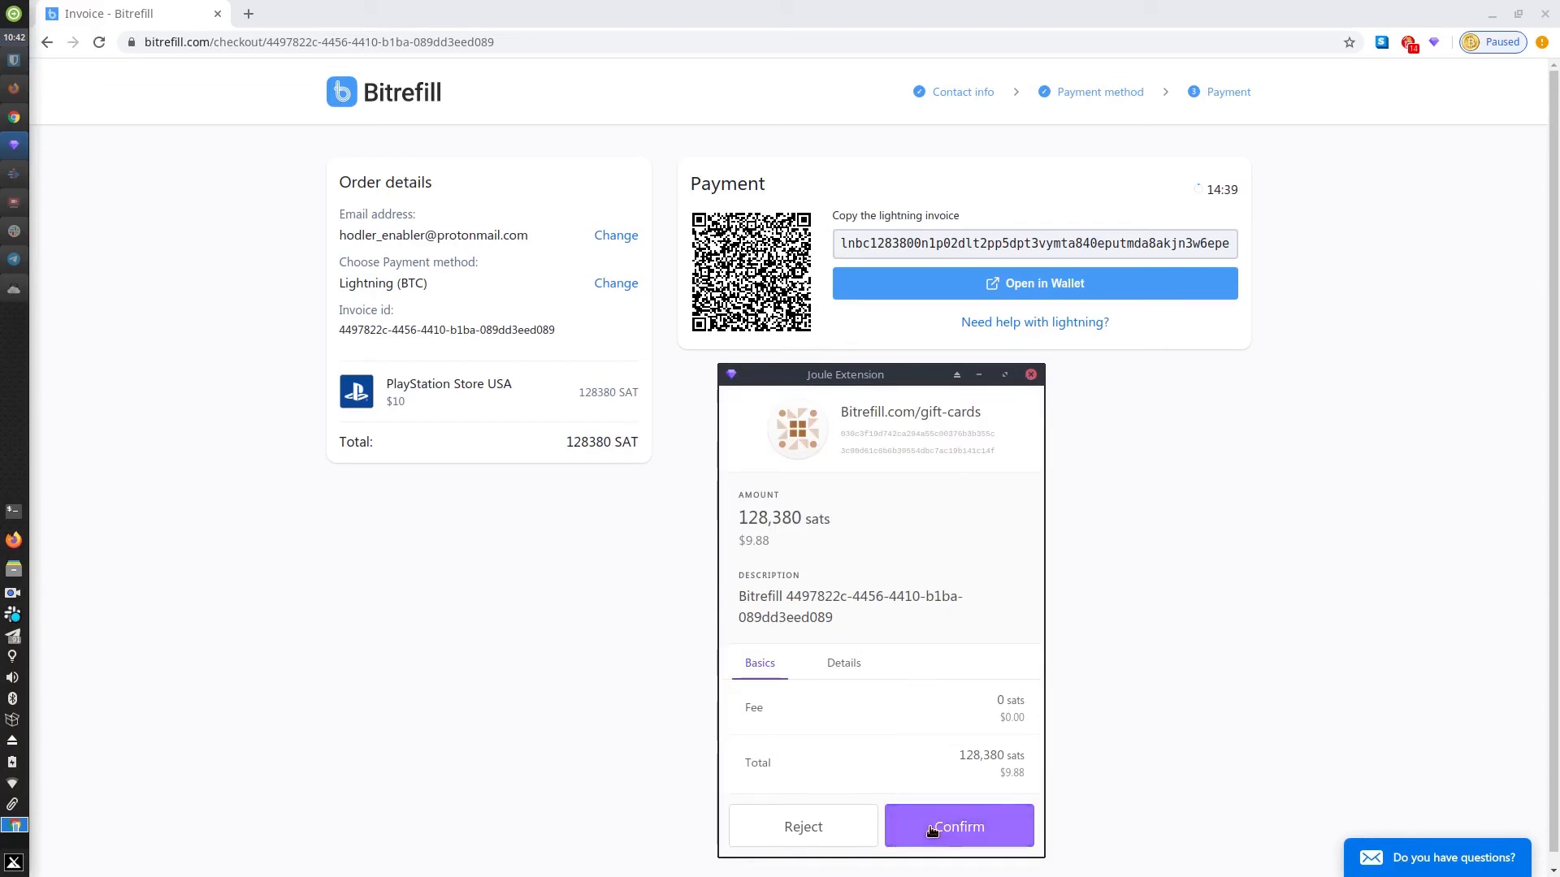
left_click(955, 826)
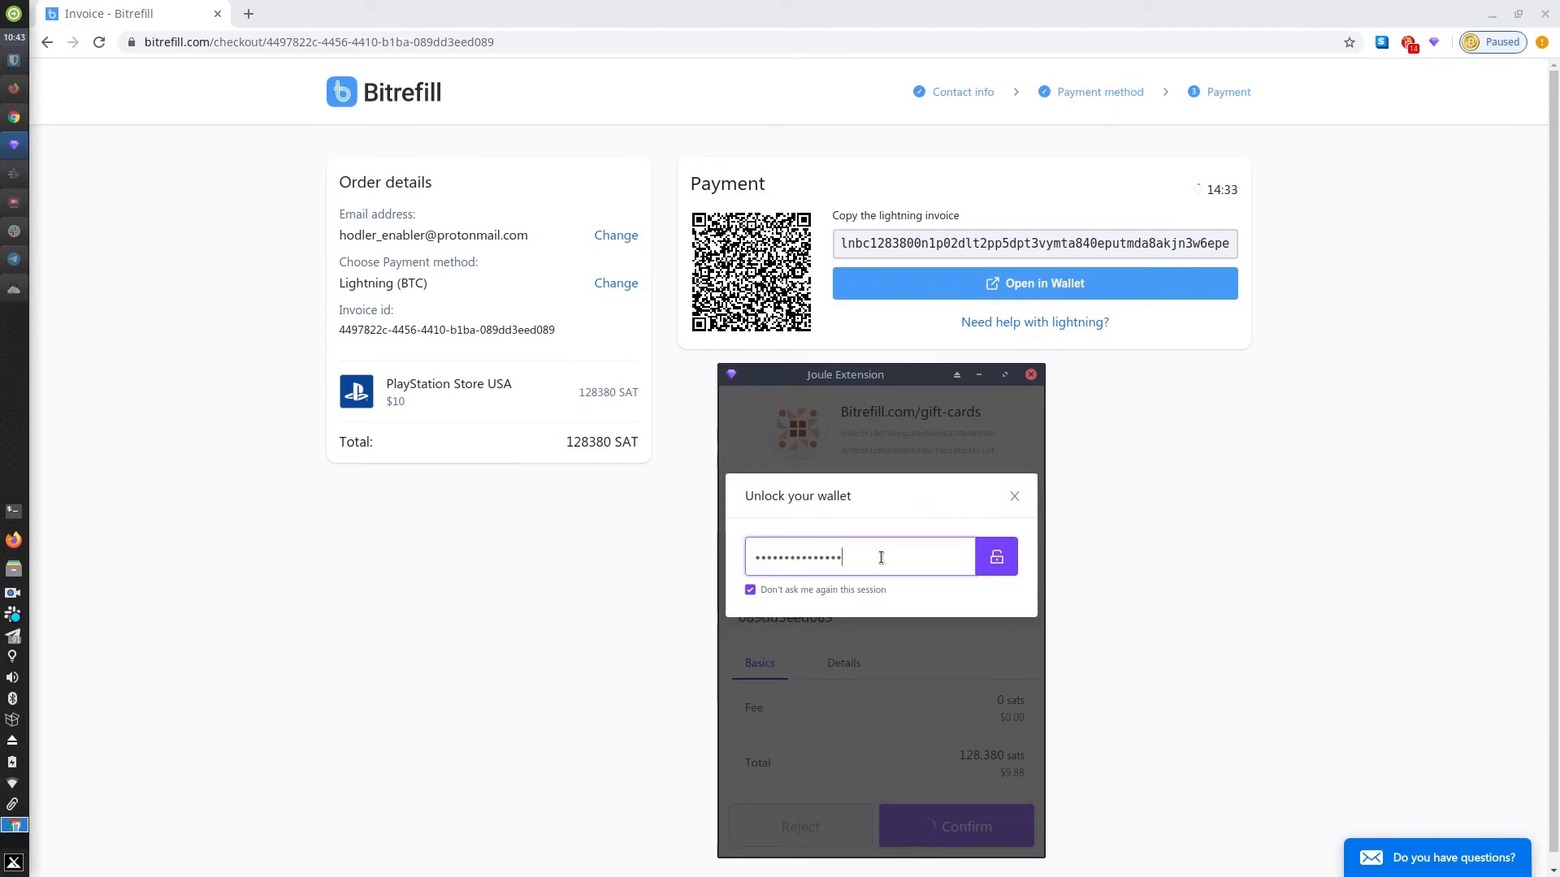
left_click(996, 556)
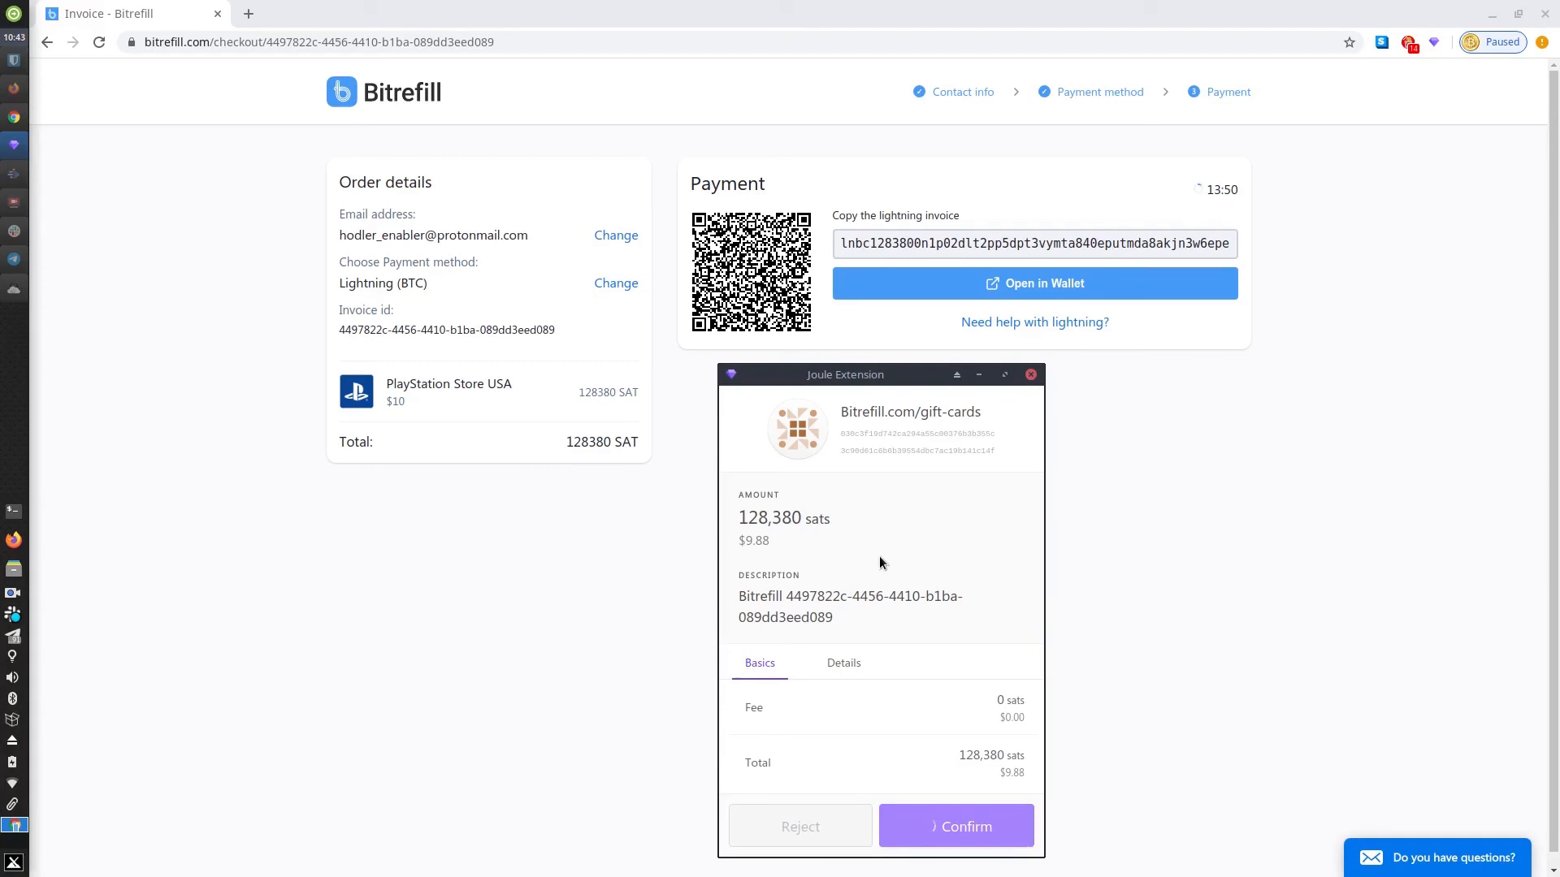
left_click(953, 825)
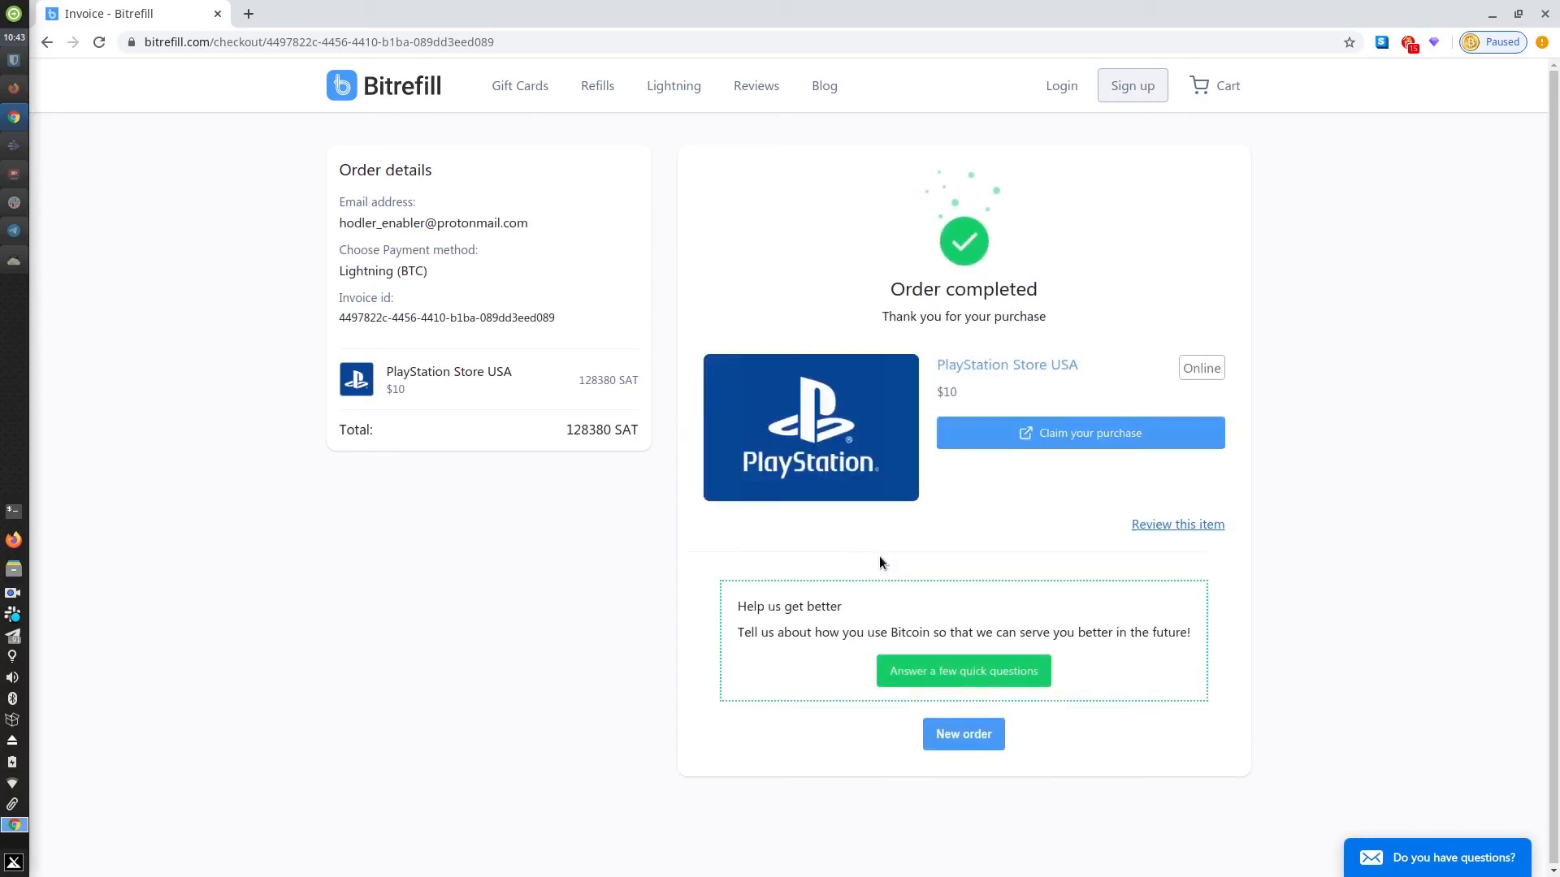
mouse_move(1017, 497)
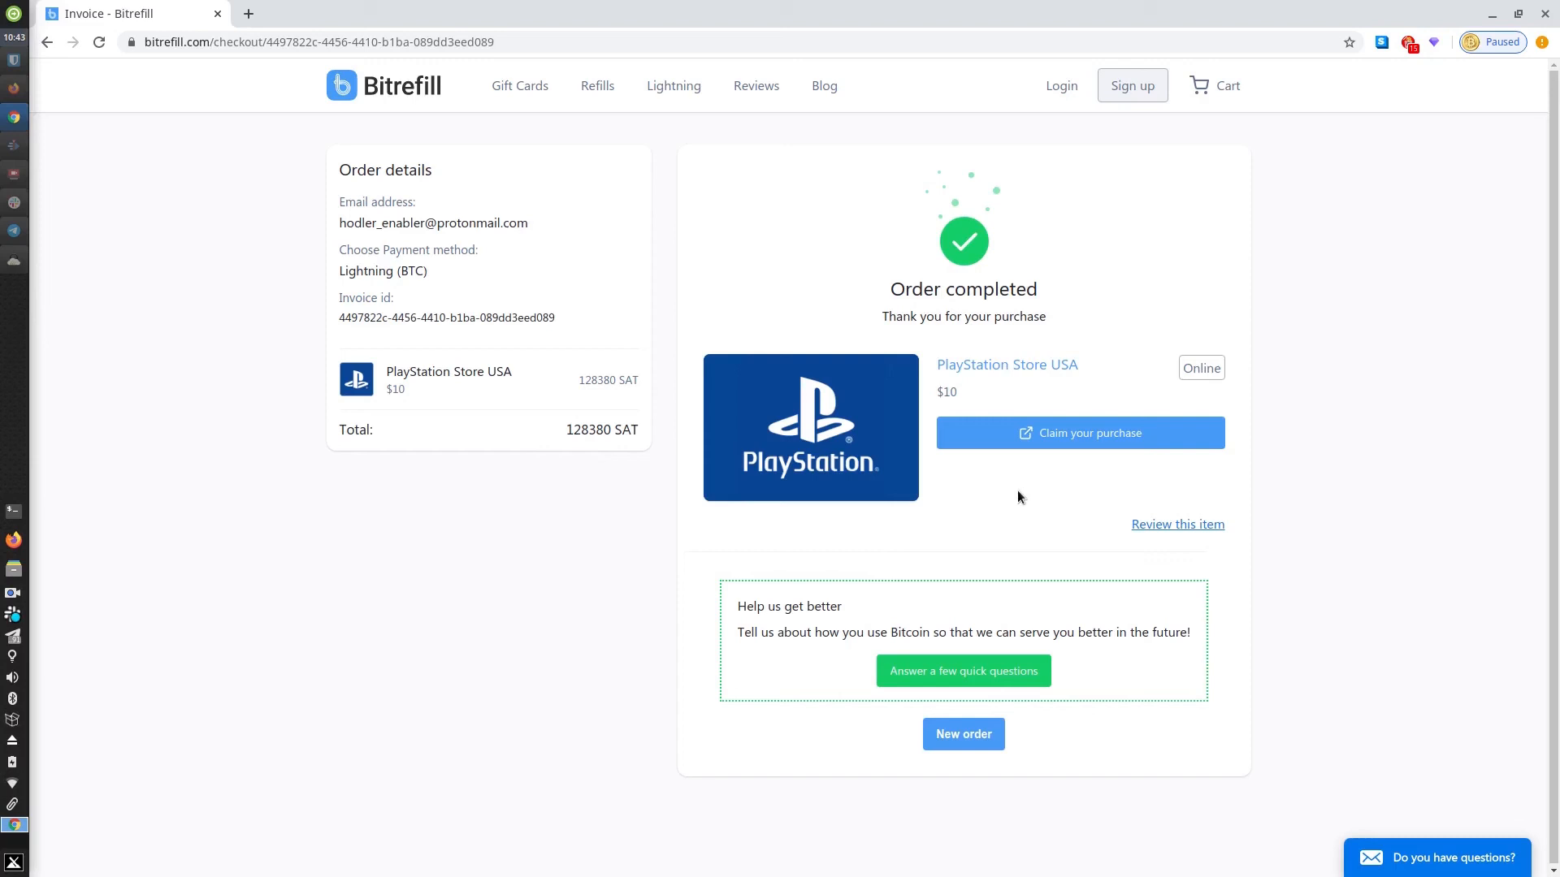
mouse_move(962, 672)
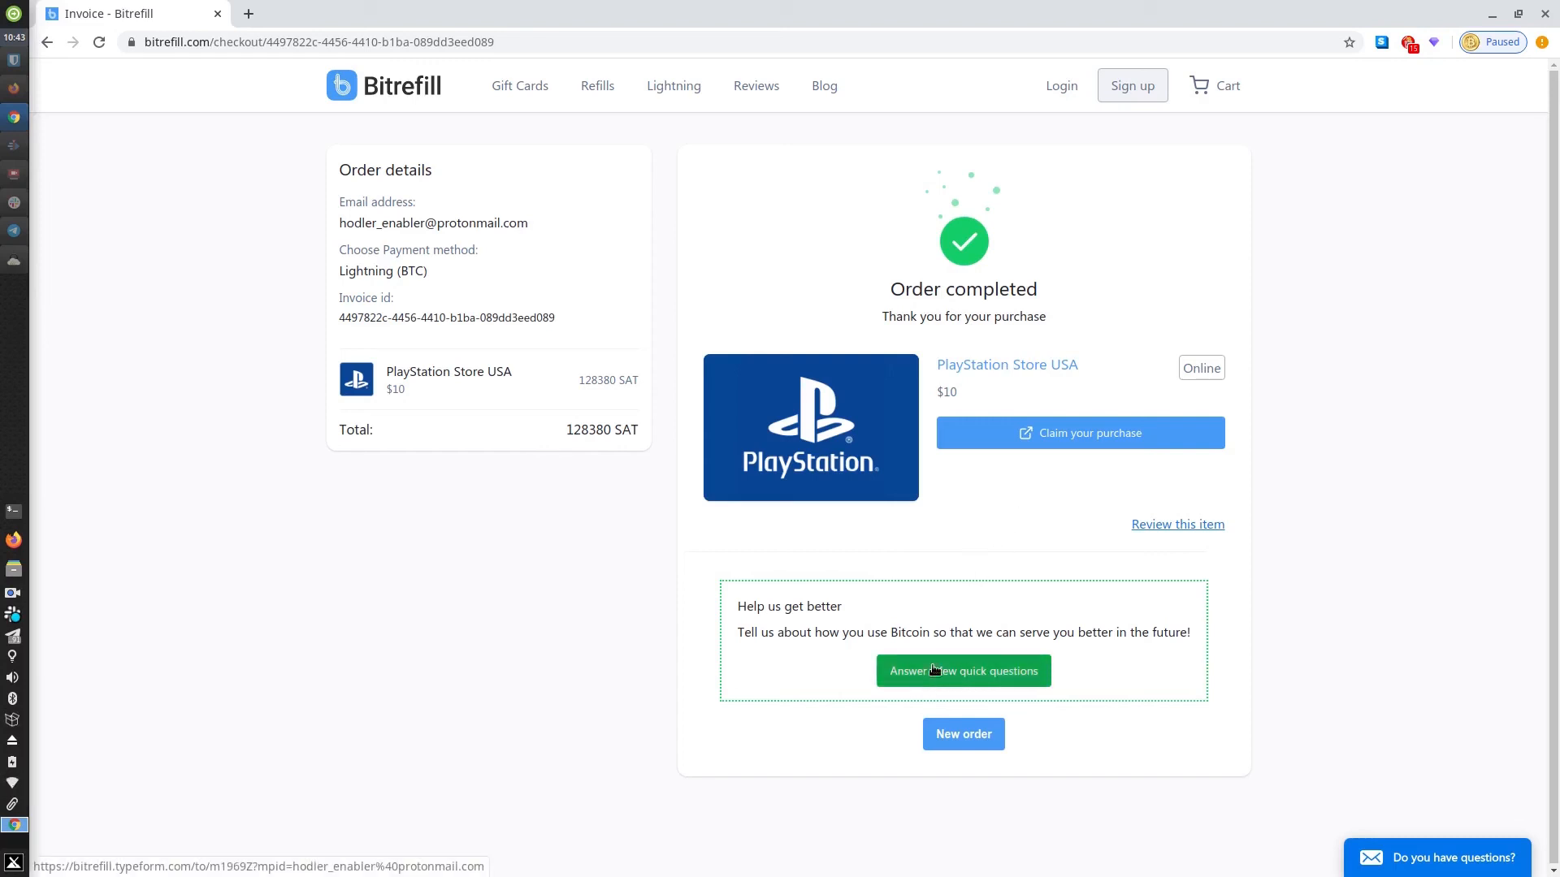
mouse_move(1079, 433)
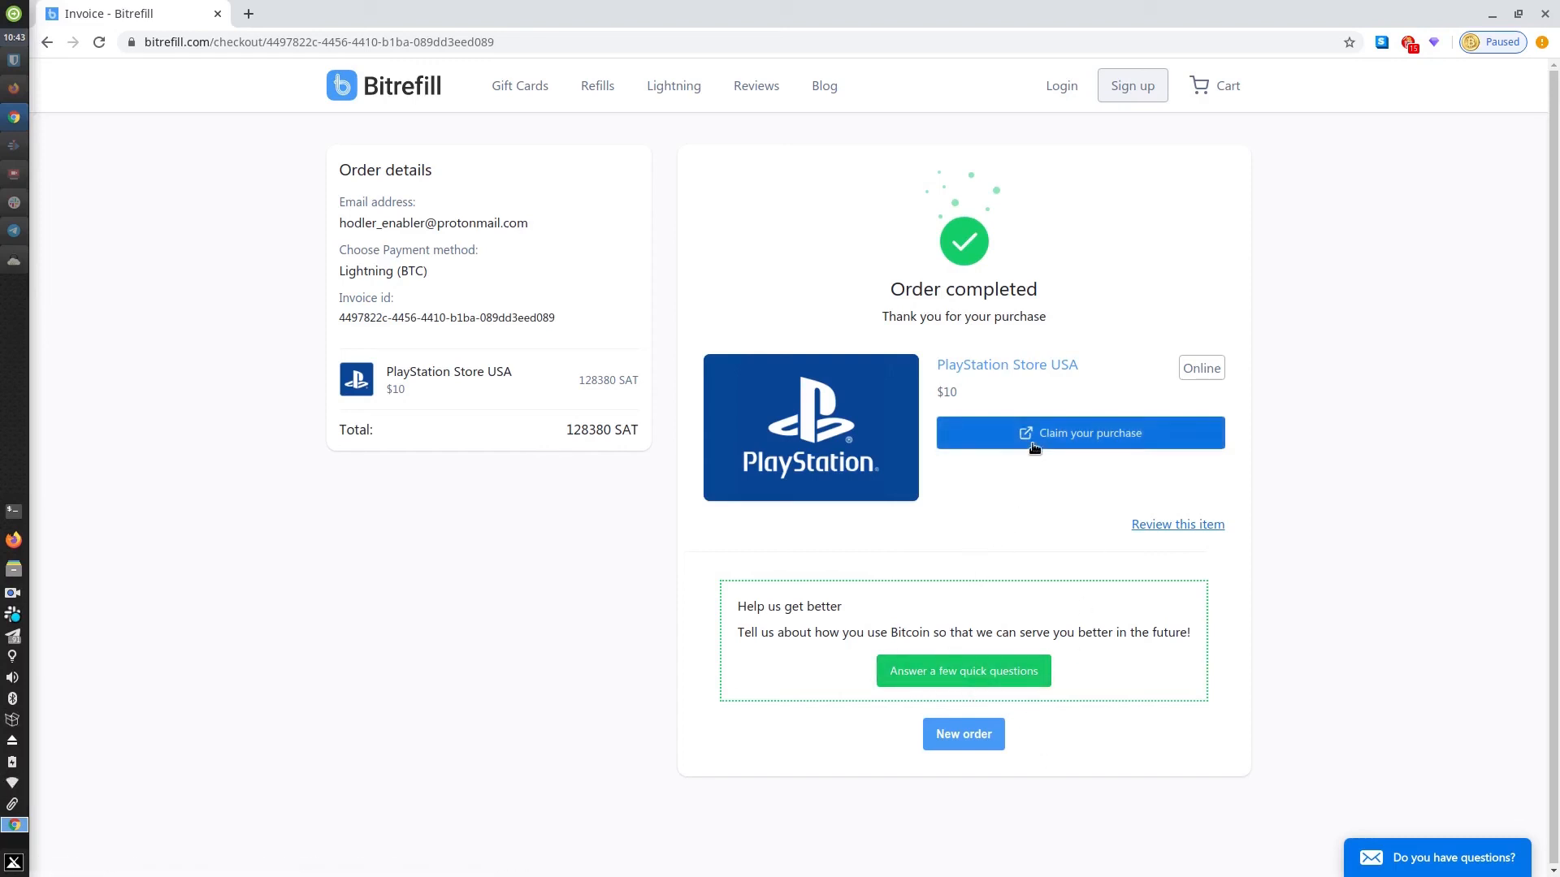
mouse_move(1079, 432)
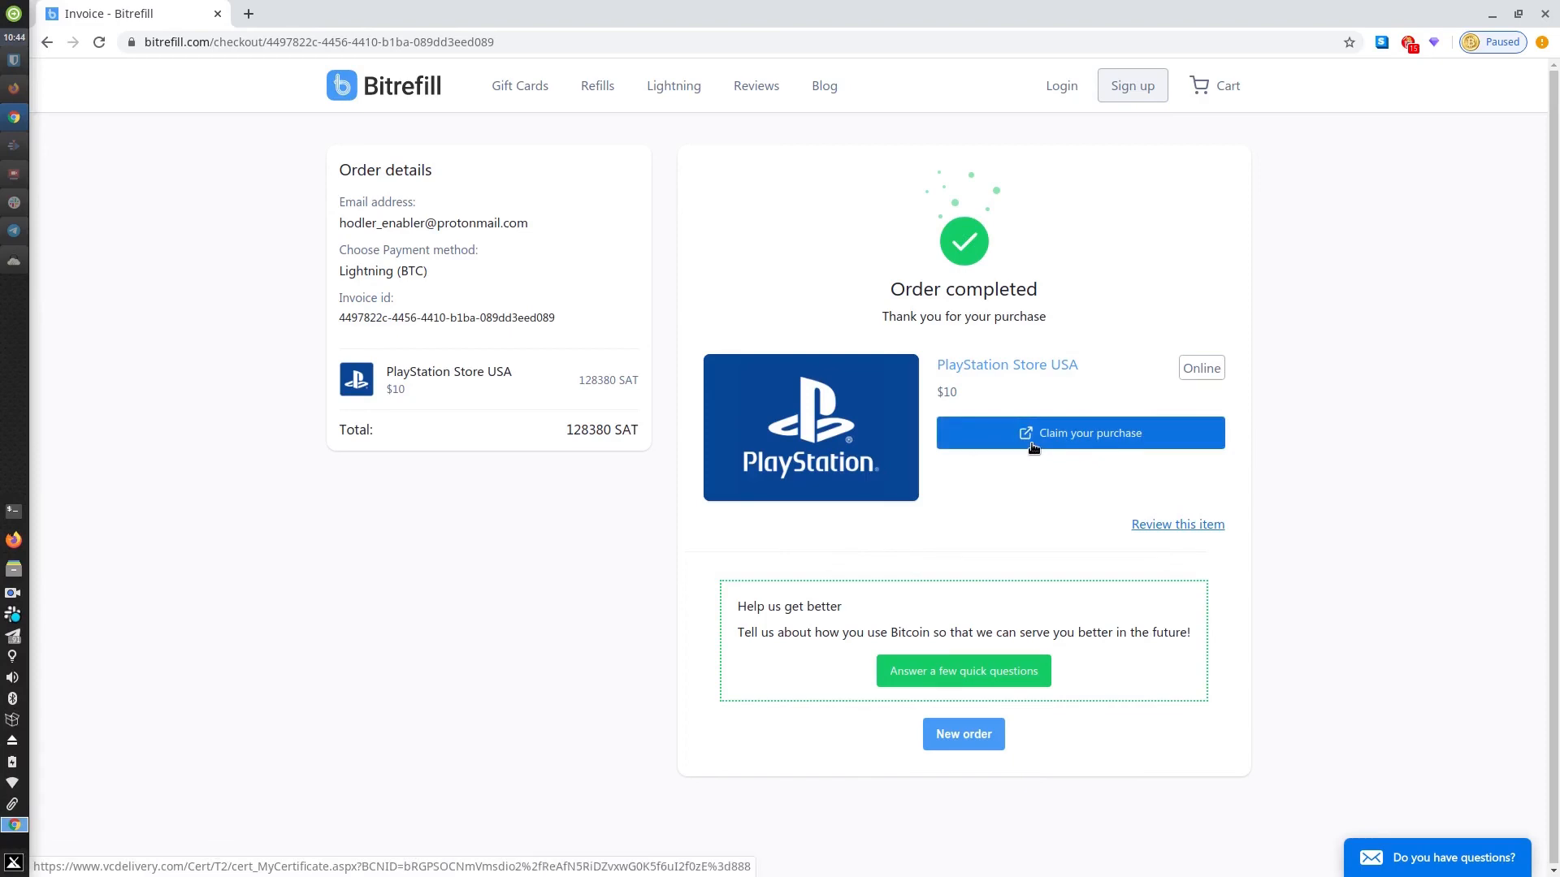
- Claim the purchase to view the $10 PlayStation Store card ID and redemption instructions
left_click(1079, 432)
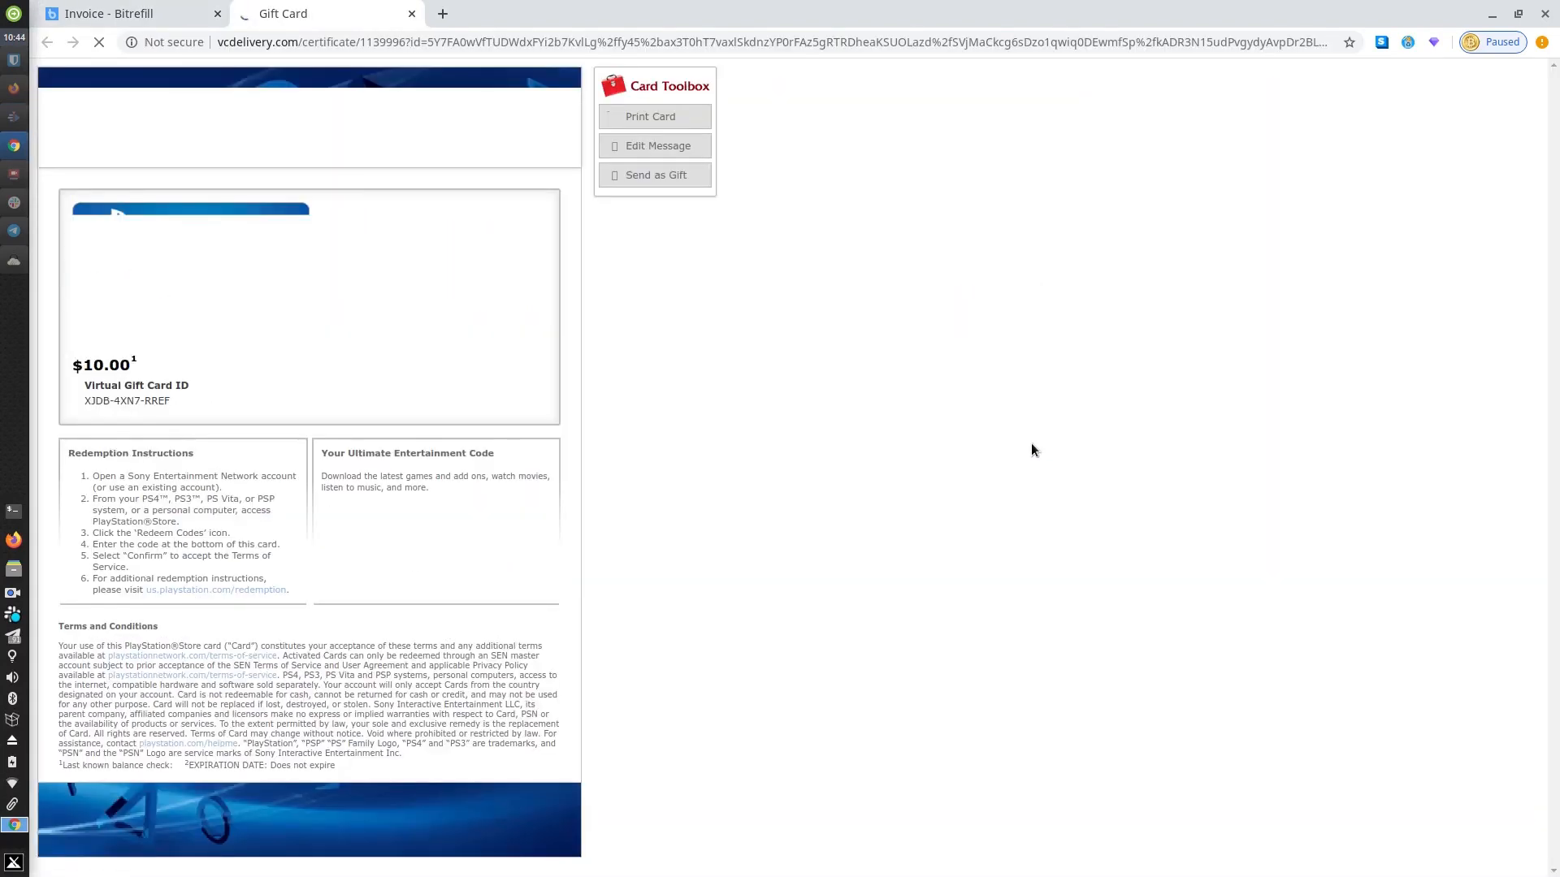